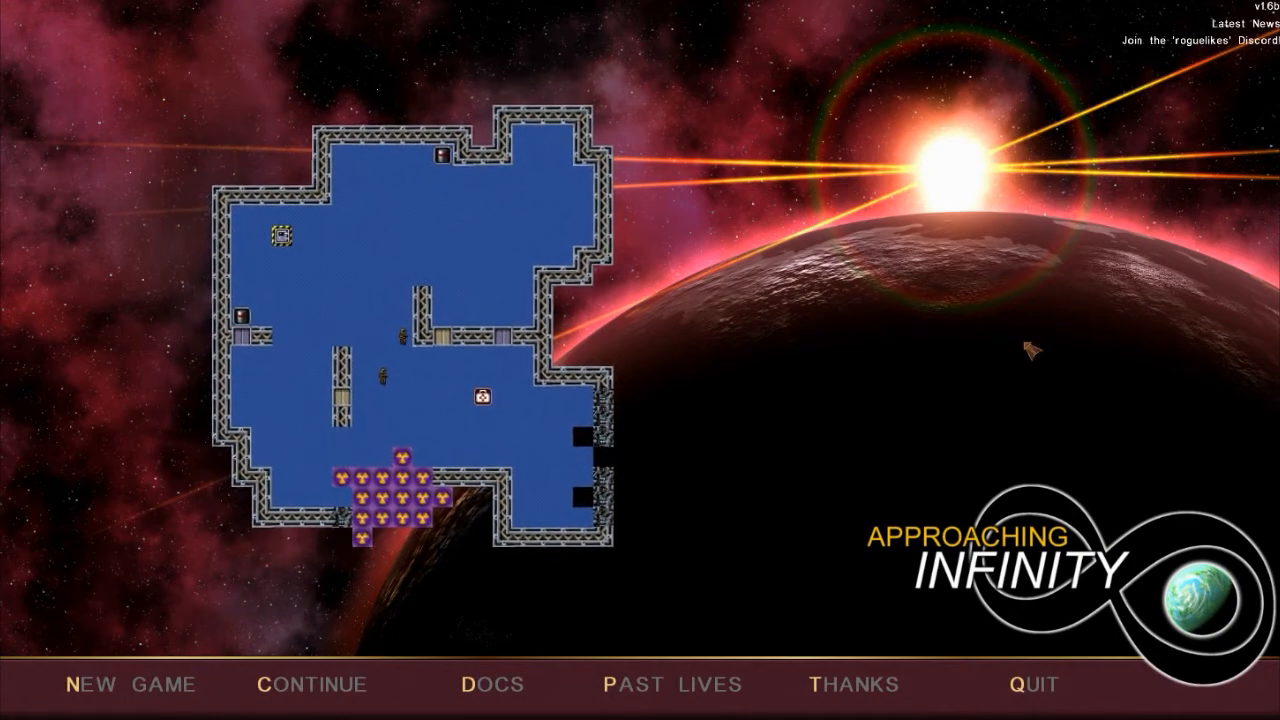
Choose Continue on the title menu to load the Sector 9 save
{"action": "left_click", "coordinate": [310, 685]}
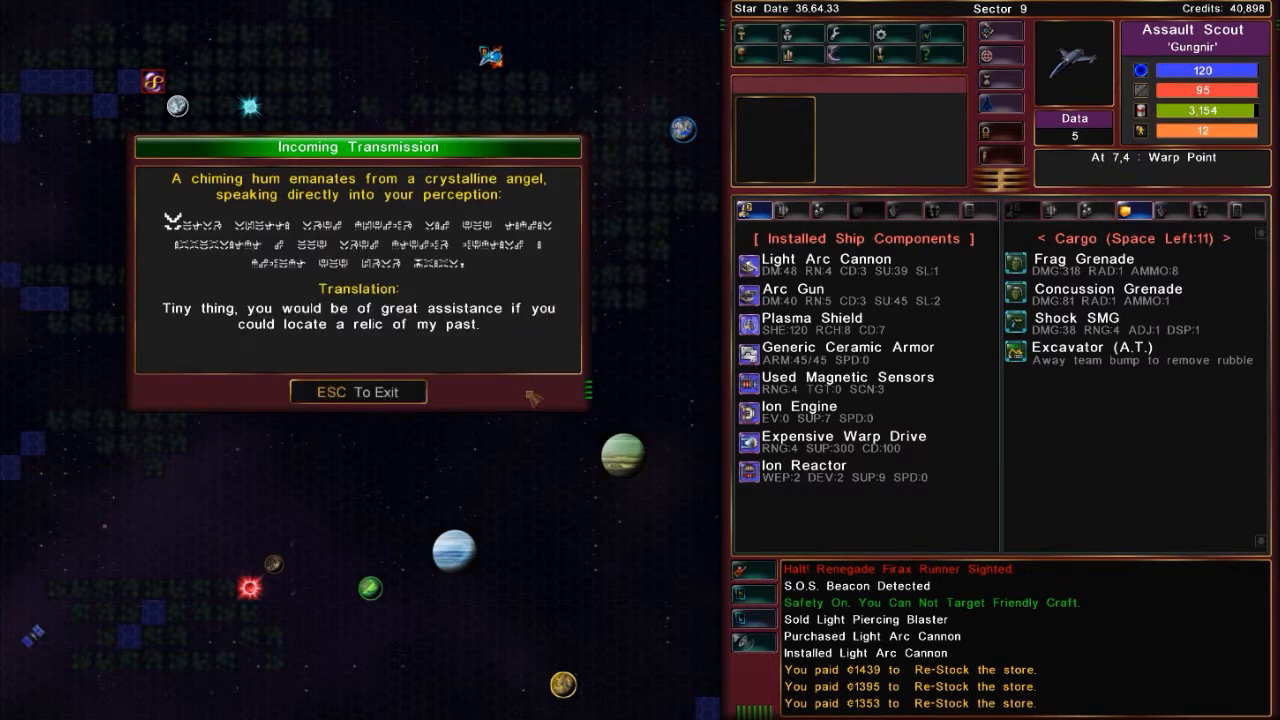
Dismiss the angel's transmission, warp to Sector 10, and close the Space Anomaly briefing
{"action": "left_click", "coordinate": [357, 391]}
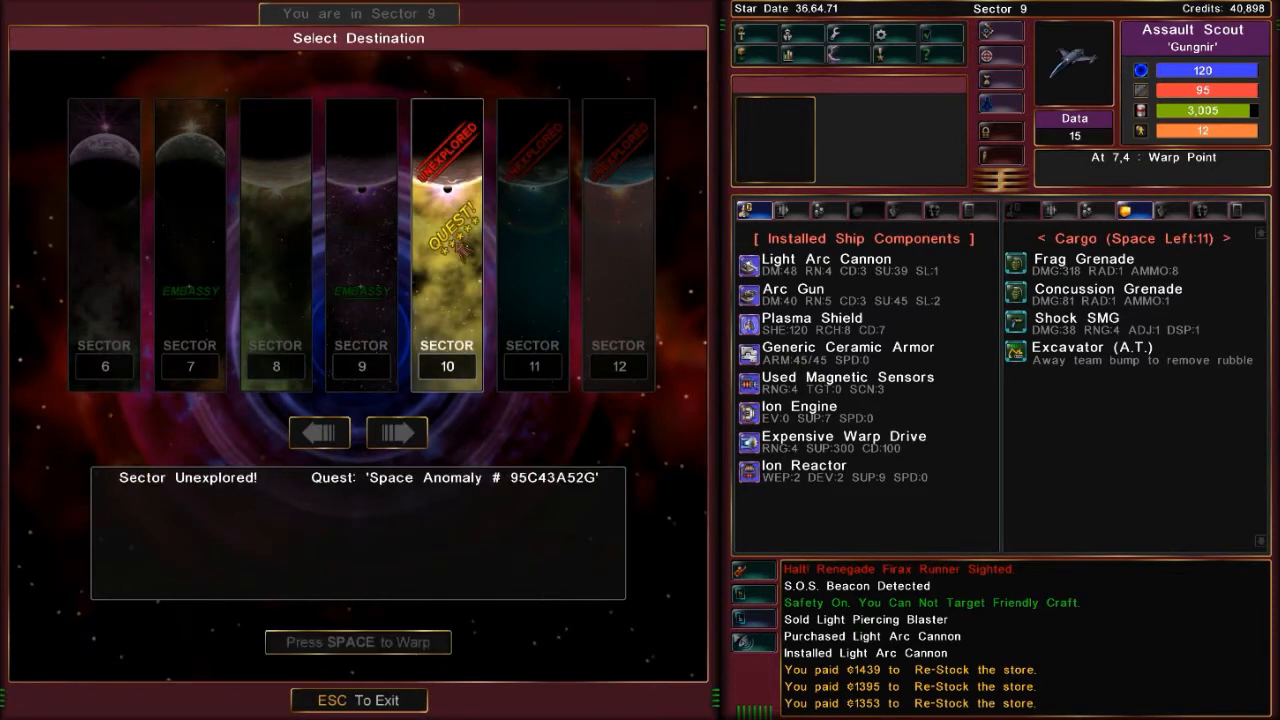
{"action": "key", "text": "space"}
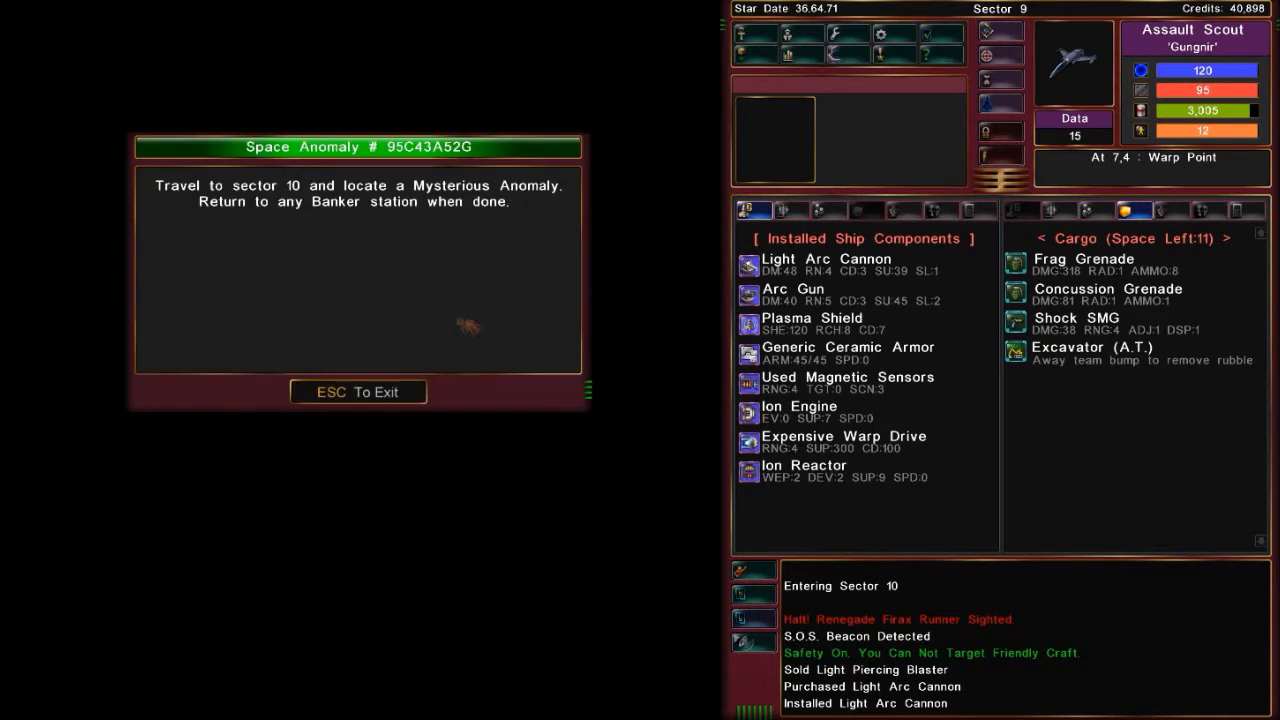
{"action": "left_click", "coordinate": [358, 391]}
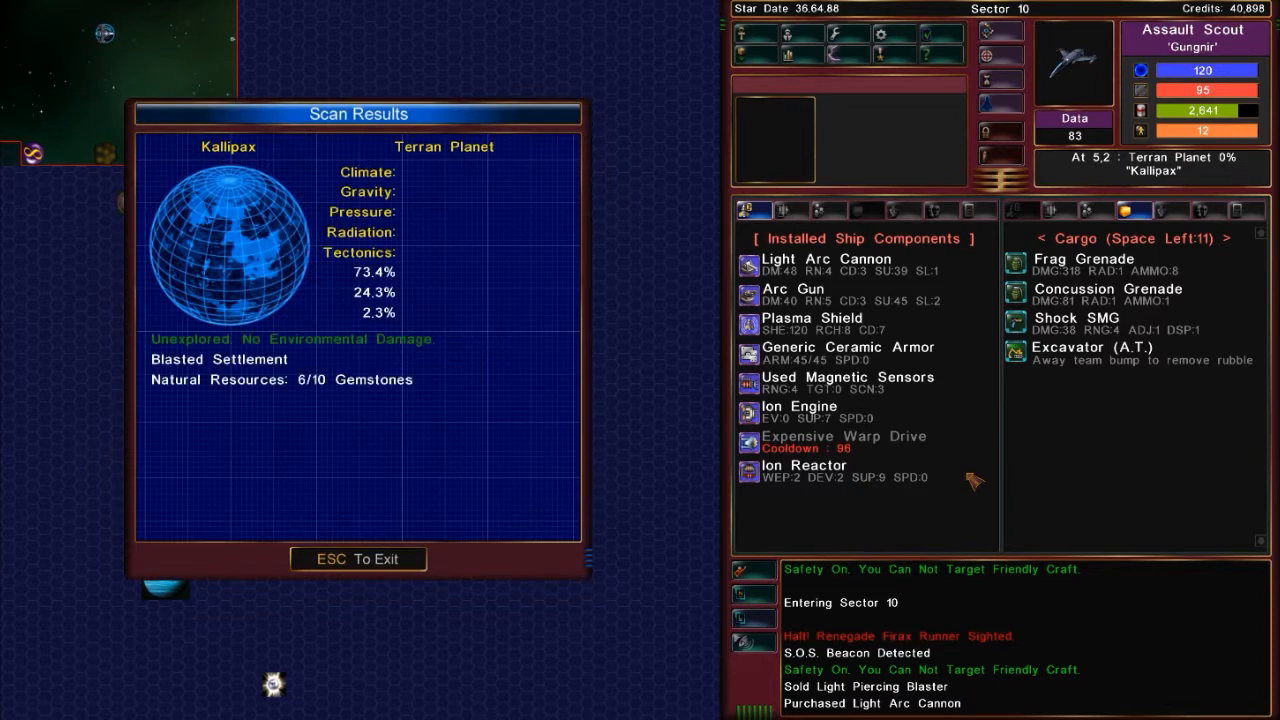
Close the Kallipax scan results and send the away team down
{"action": "key", "text": "Escape"}
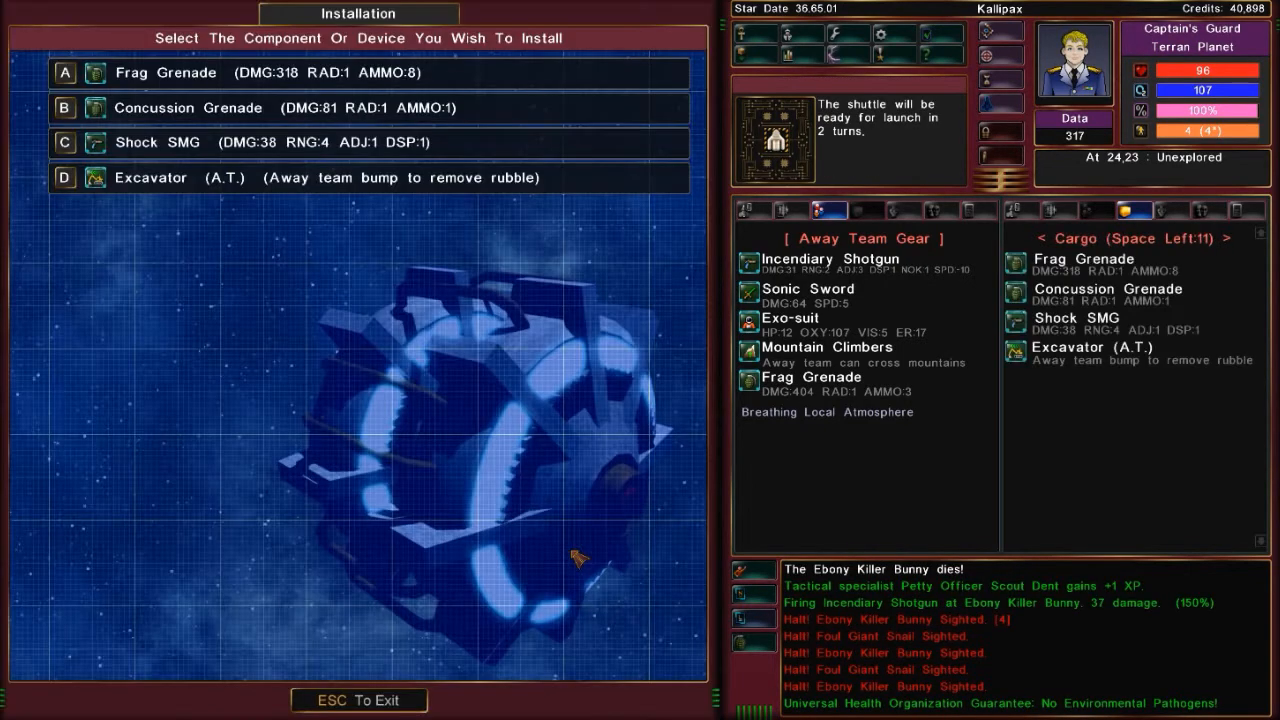
Equip the Concussion Grenade, then dismiss the out-of-grenades warning
{"action": "left_click", "coordinate": [368, 107]}
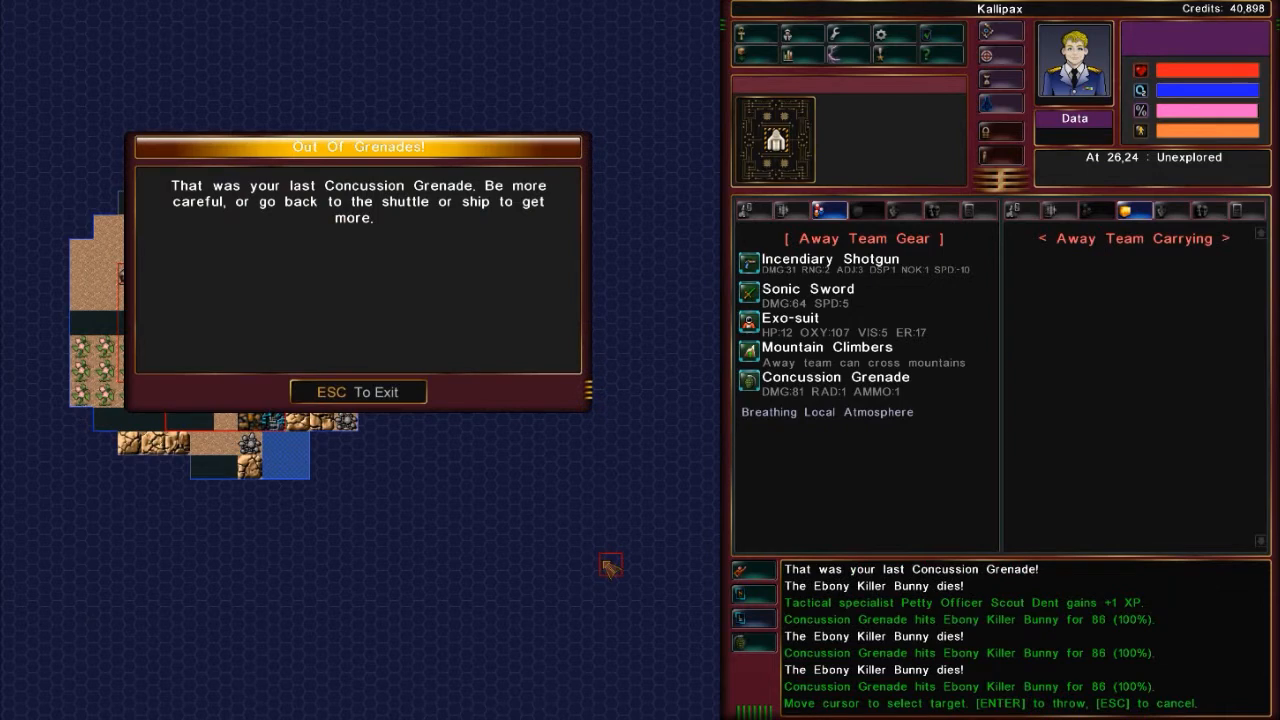
{"action": "key", "text": "Escape"}
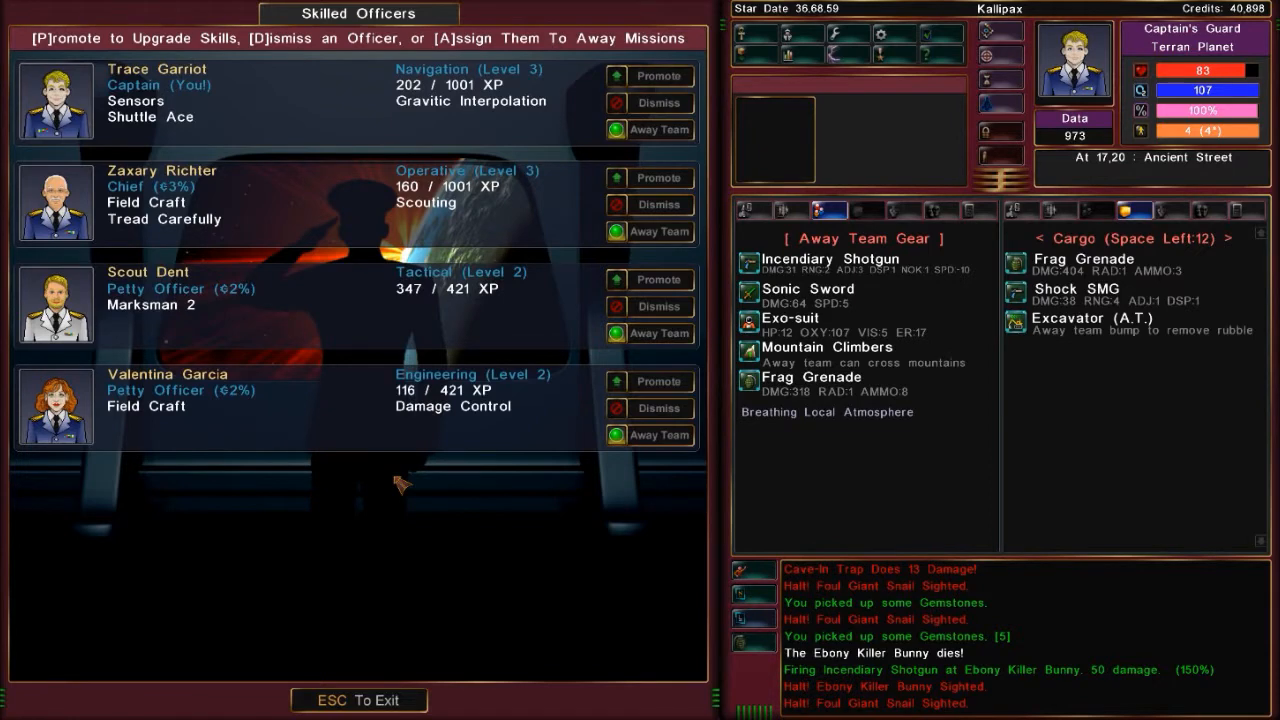
Close the Skilled Officers roster to return to the ship
{"action": "key", "text": "Escape"}
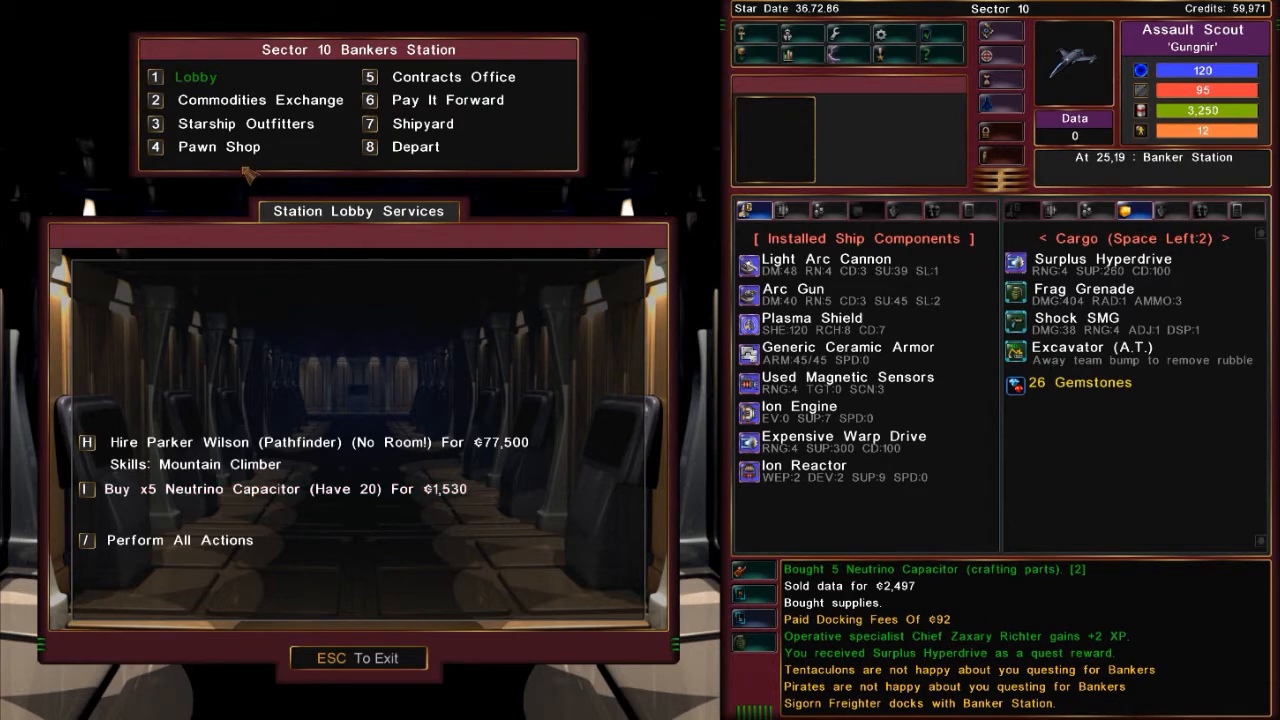
Sell all gemstones for ₵10,920, then browse the Starship Outfitters parts list
{"action": "left_click", "coordinate": [260, 99]}
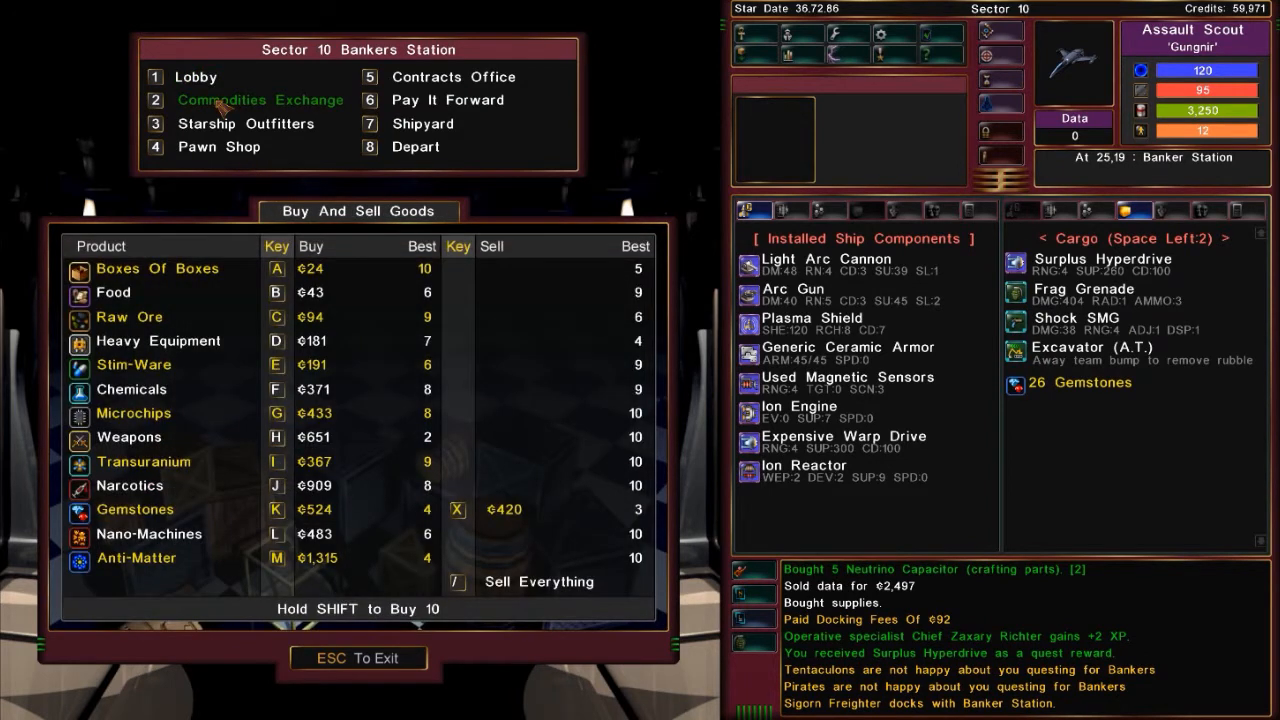
{"action": "mouse_move", "coordinate": [538, 587]}
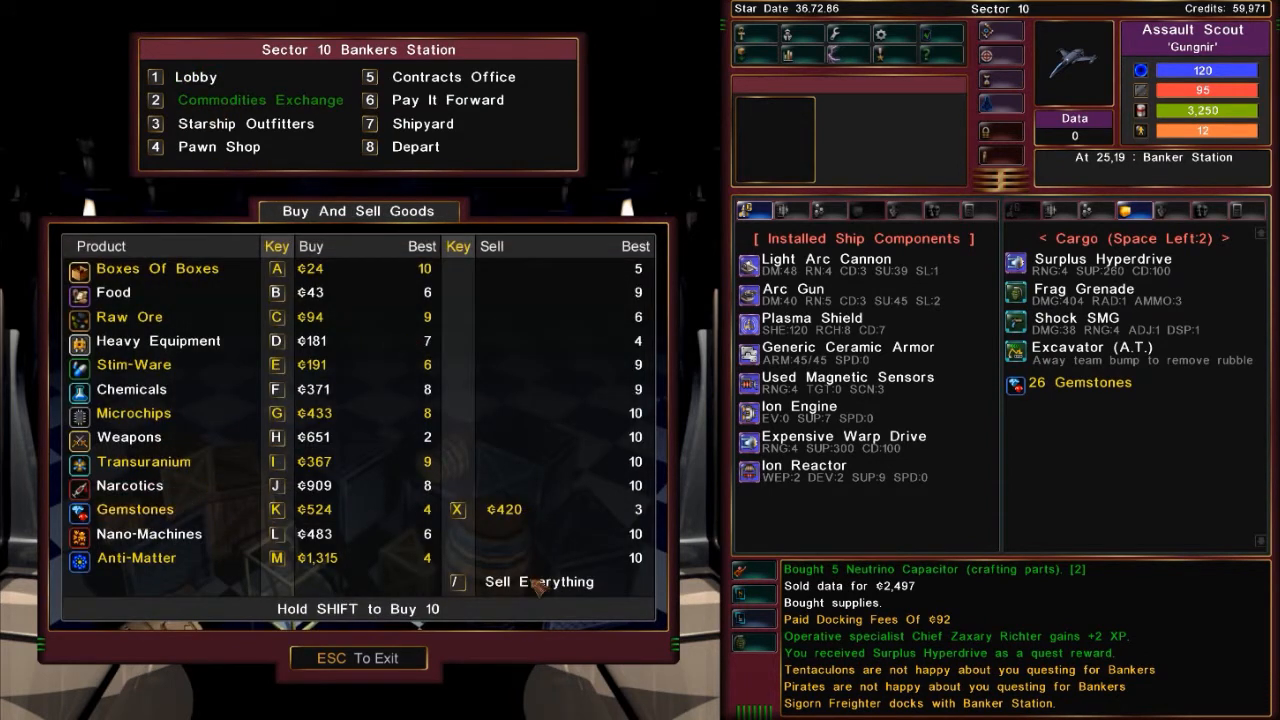
{"action": "left_click", "coordinate": [538, 581]}
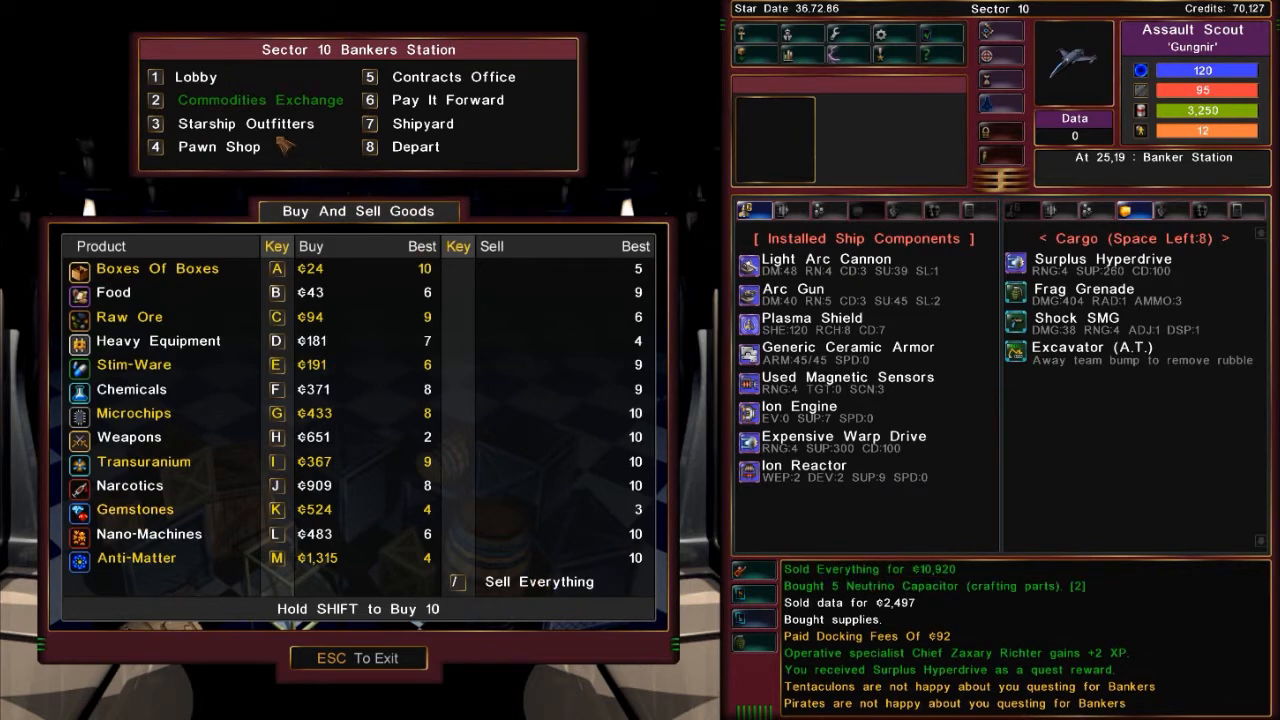
{"action": "left_click", "coordinate": [245, 123]}
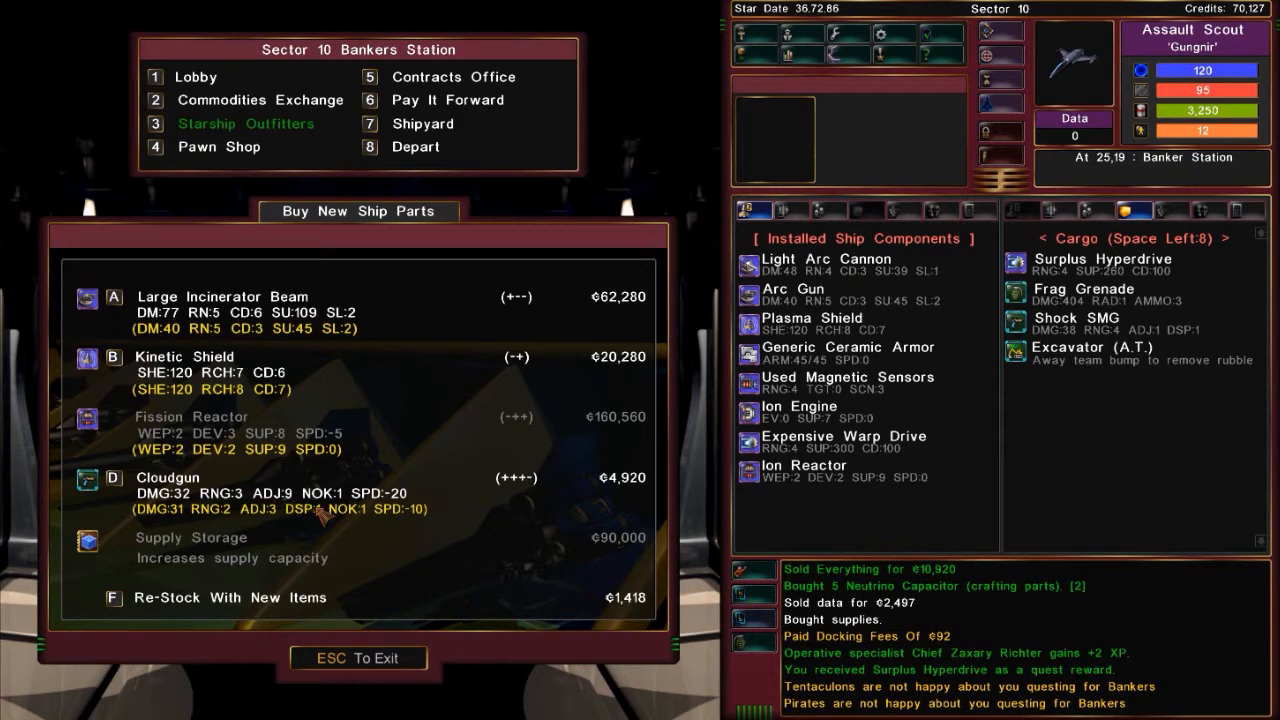
{"action": "mouse_move", "coordinate": [328, 515]}
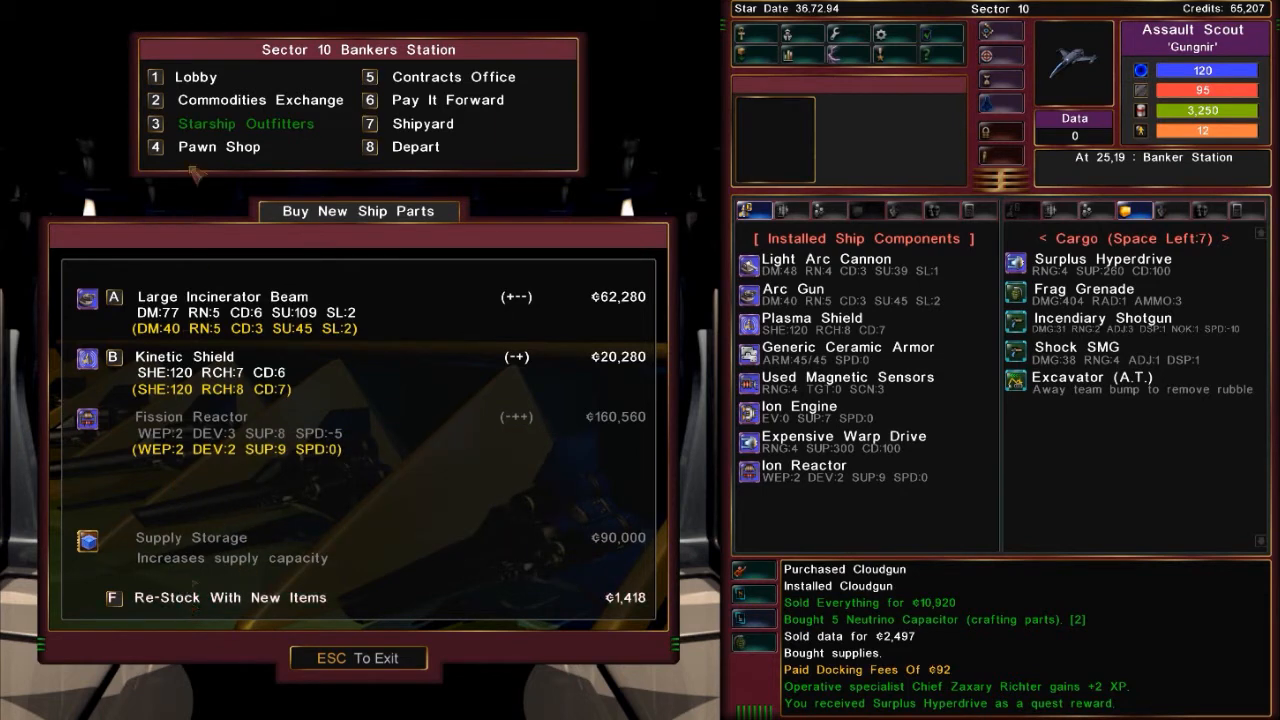
Sell the Surplus Hyperdrive at the Pawn Shop, reaching ₵112,080, then reopen Starship Outfitters
{"action": "left_click", "coordinate": [218, 146]}
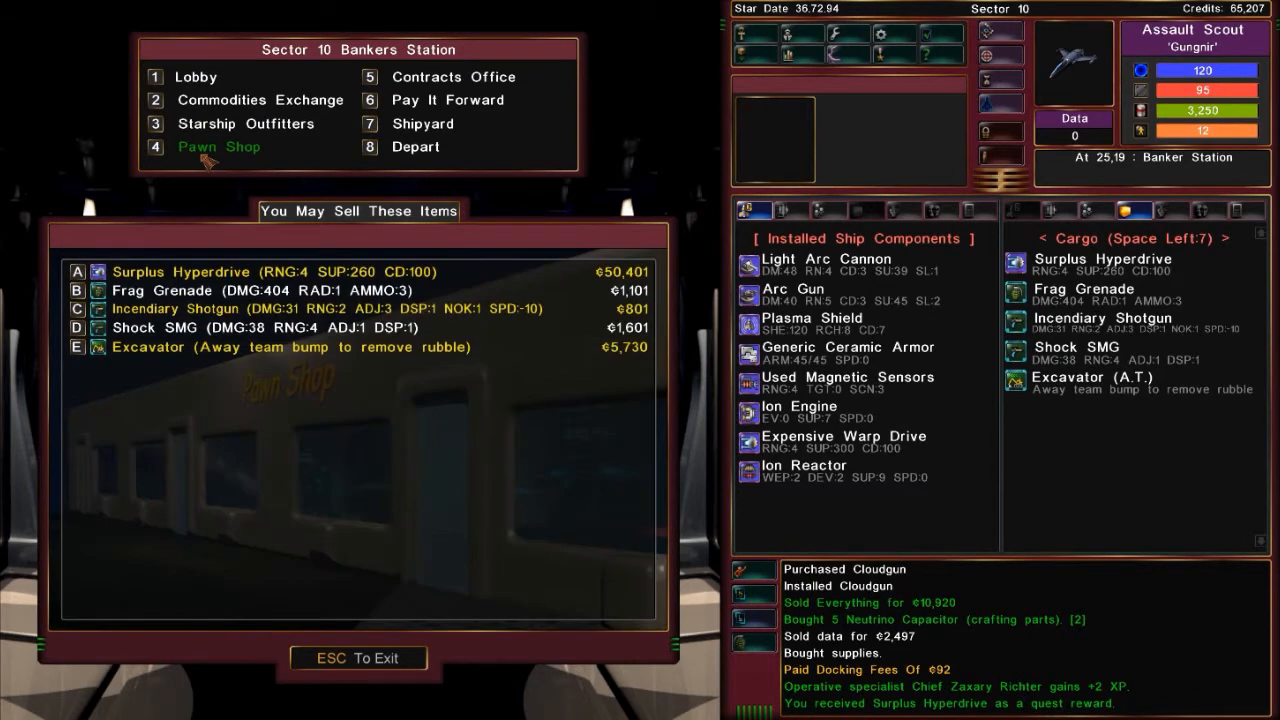
{"action": "mouse_move", "coordinate": [454, 77]}
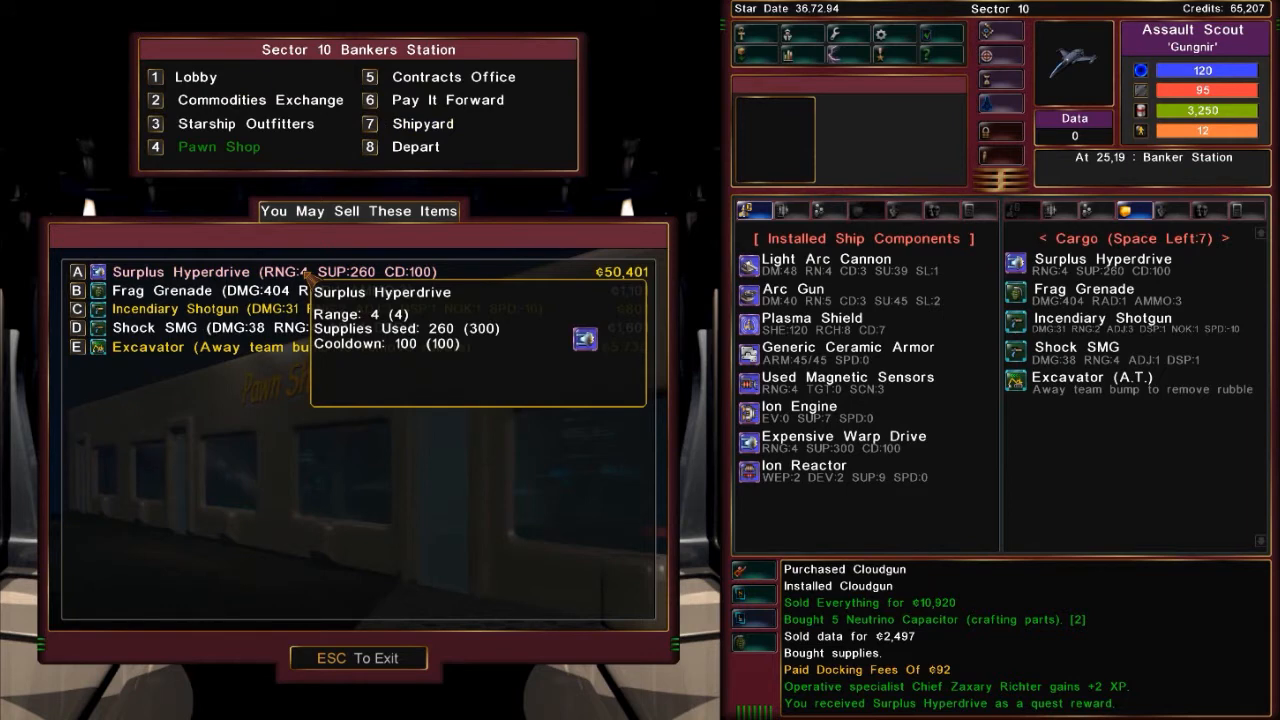
{"action": "left_click", "coordinate": [200, 271]}
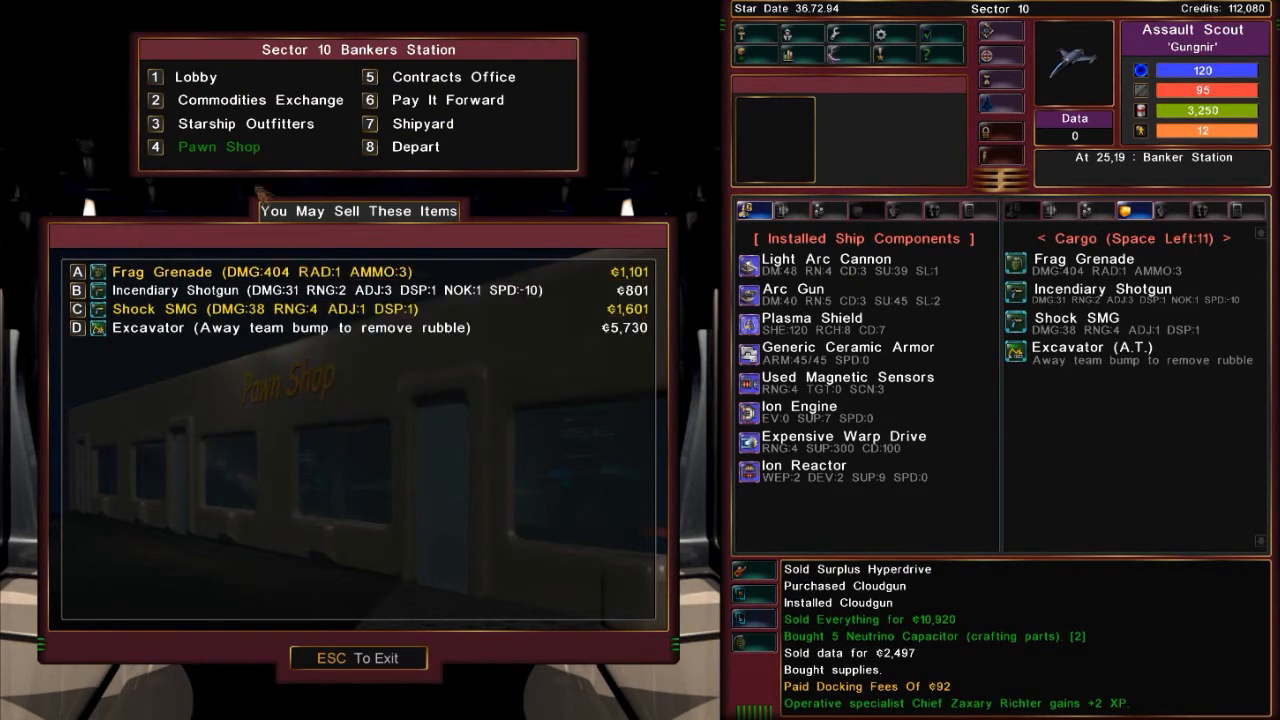
{"action": "left_click", "coordinate": [448, 99]}
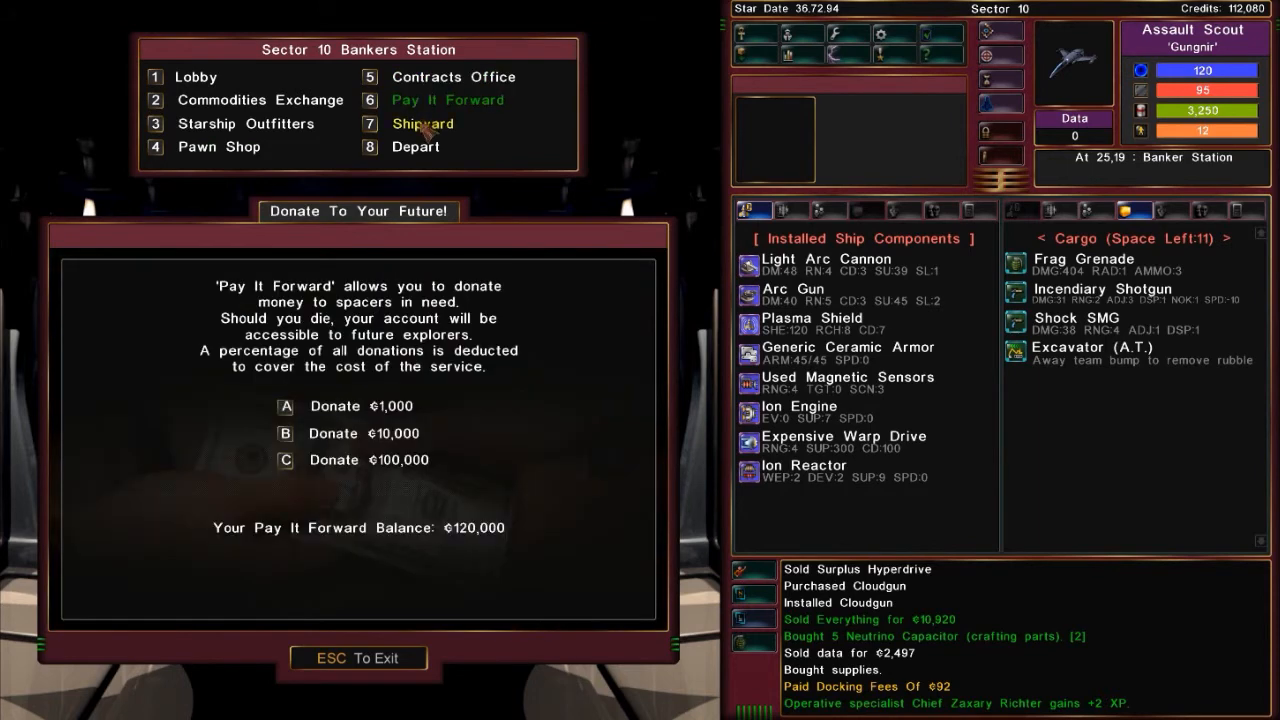
{"action": "left_click", "coordinate": [218, 146]}
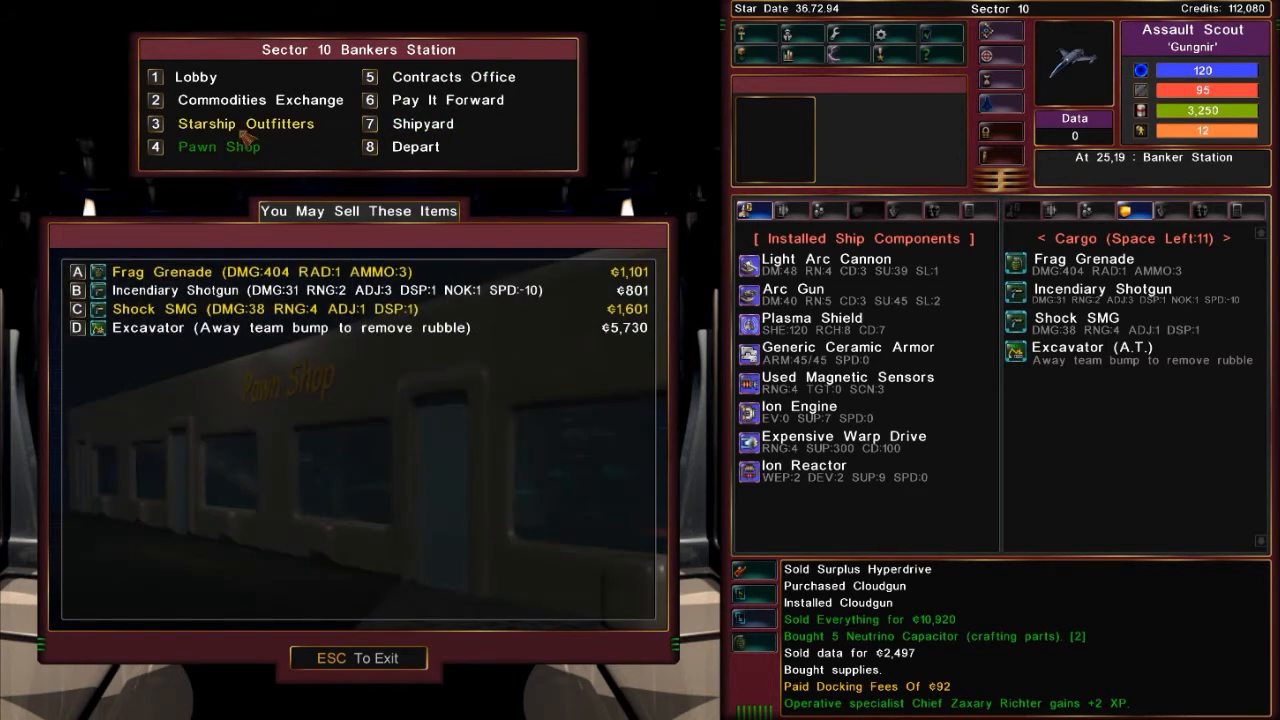
{"action": "left_click", "coordinate": [246, 123]}
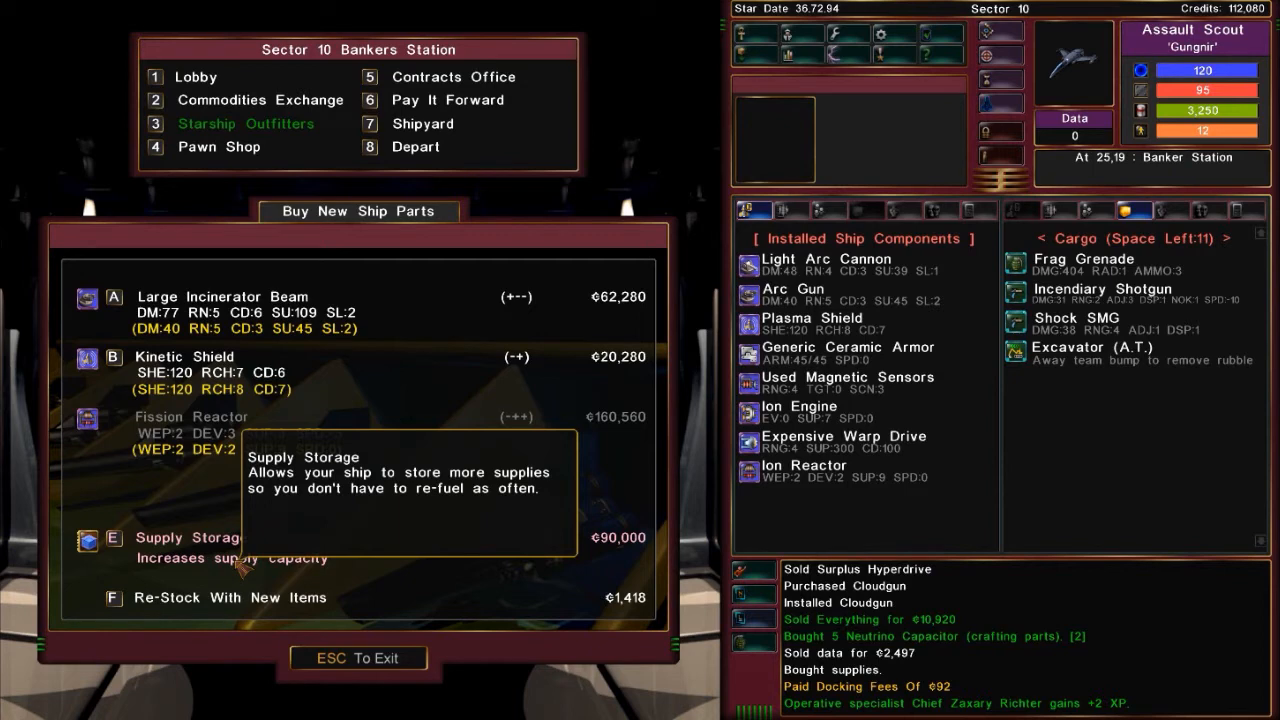
{"action": "mouse_move", "coordinate": [410, 608]}
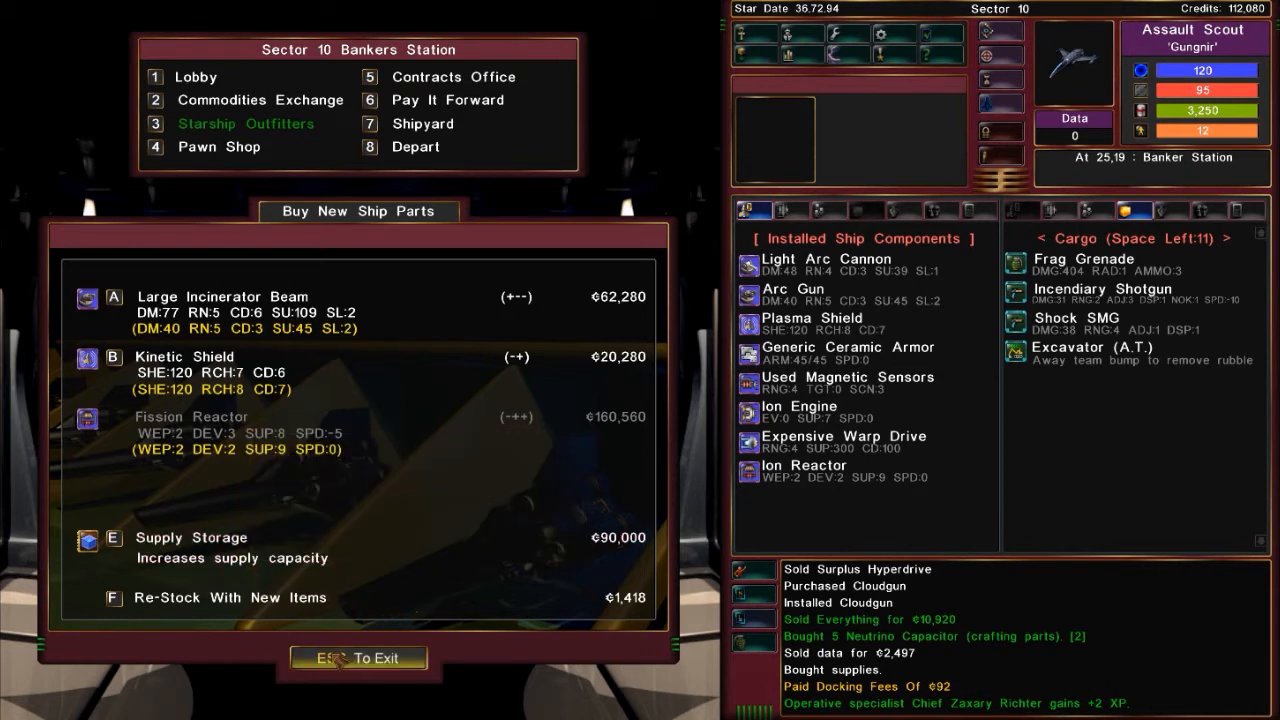
Exit the station shop to depart Bankers Station
{"action": "left_click", "coordinate": [218, 146]}
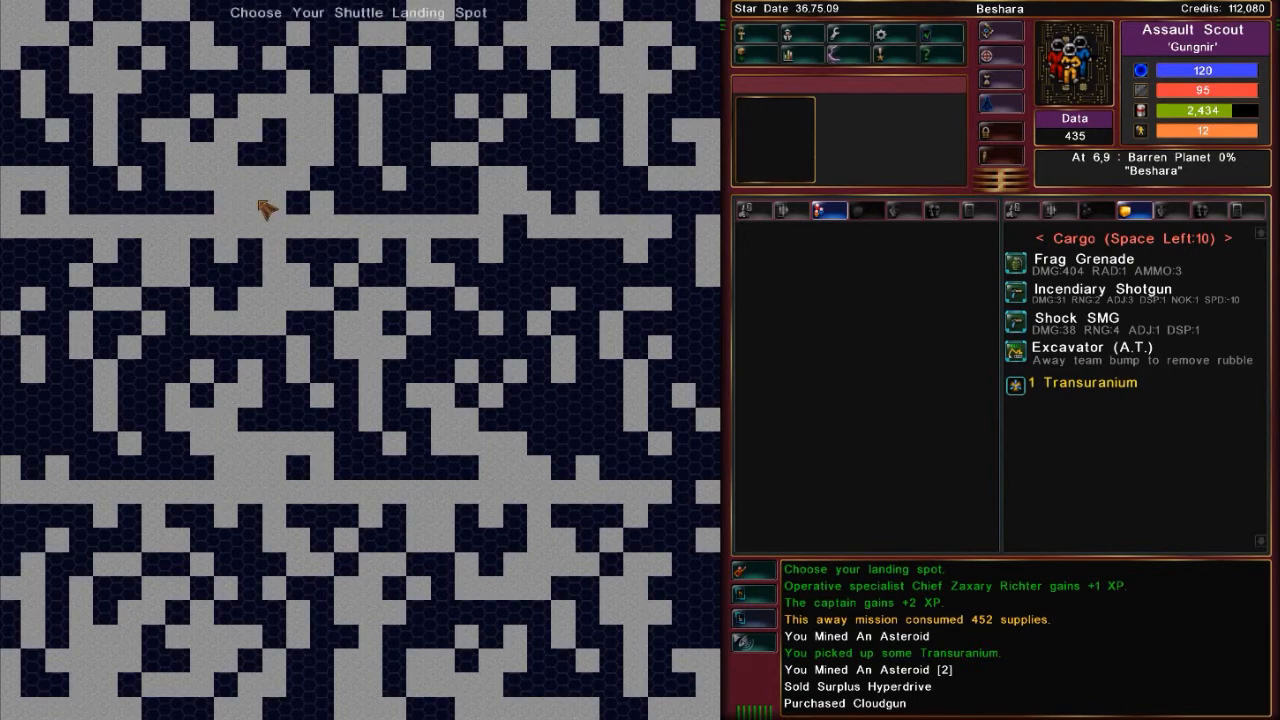
Land the shuttle on the chosen Beshara tile, then bring up the game options
{"action": "left_click", "coordinate": [250, 205]}
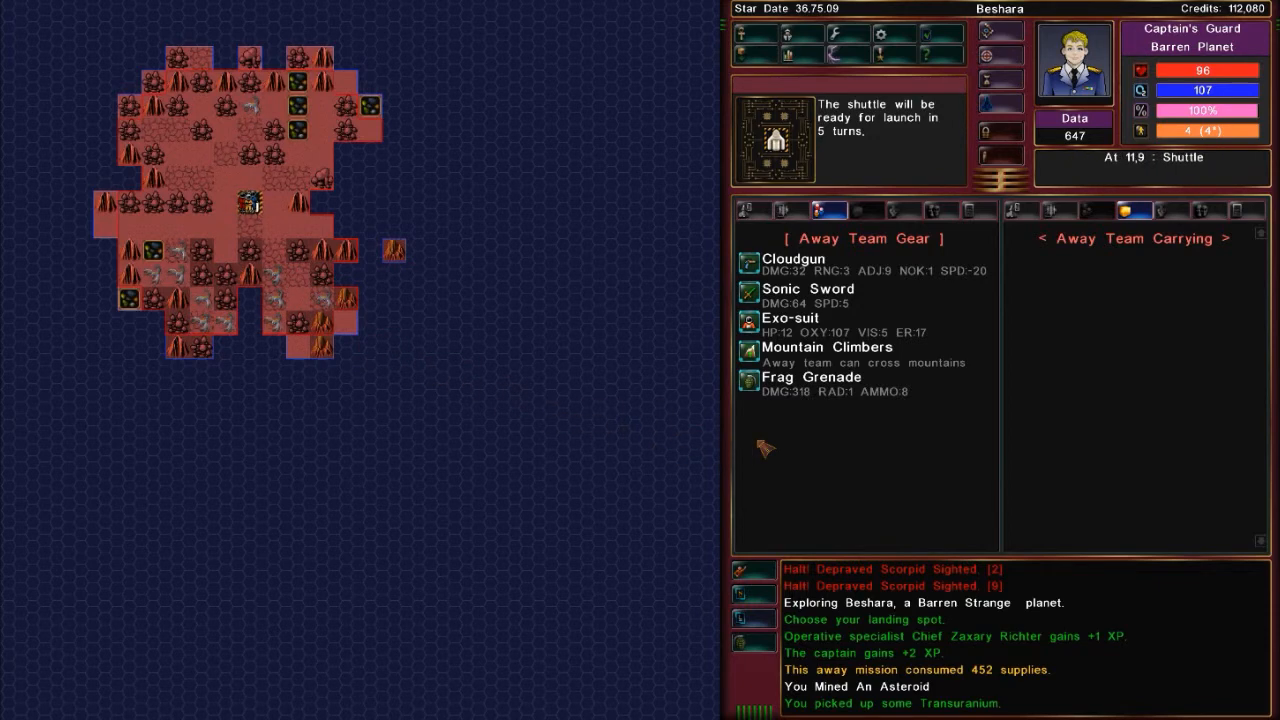
{"action": "mouse_move", "coordinate": [893, 457]}
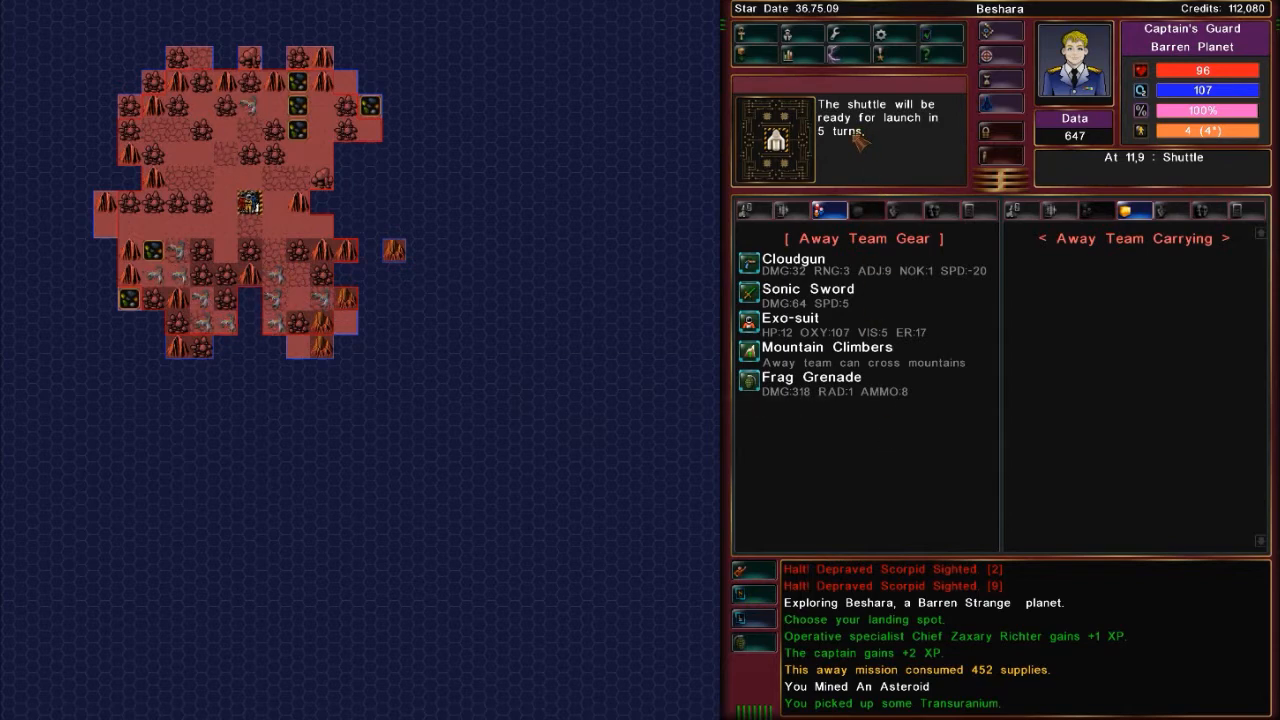
{"action": "left_click", "coordinate": [940, 33]}
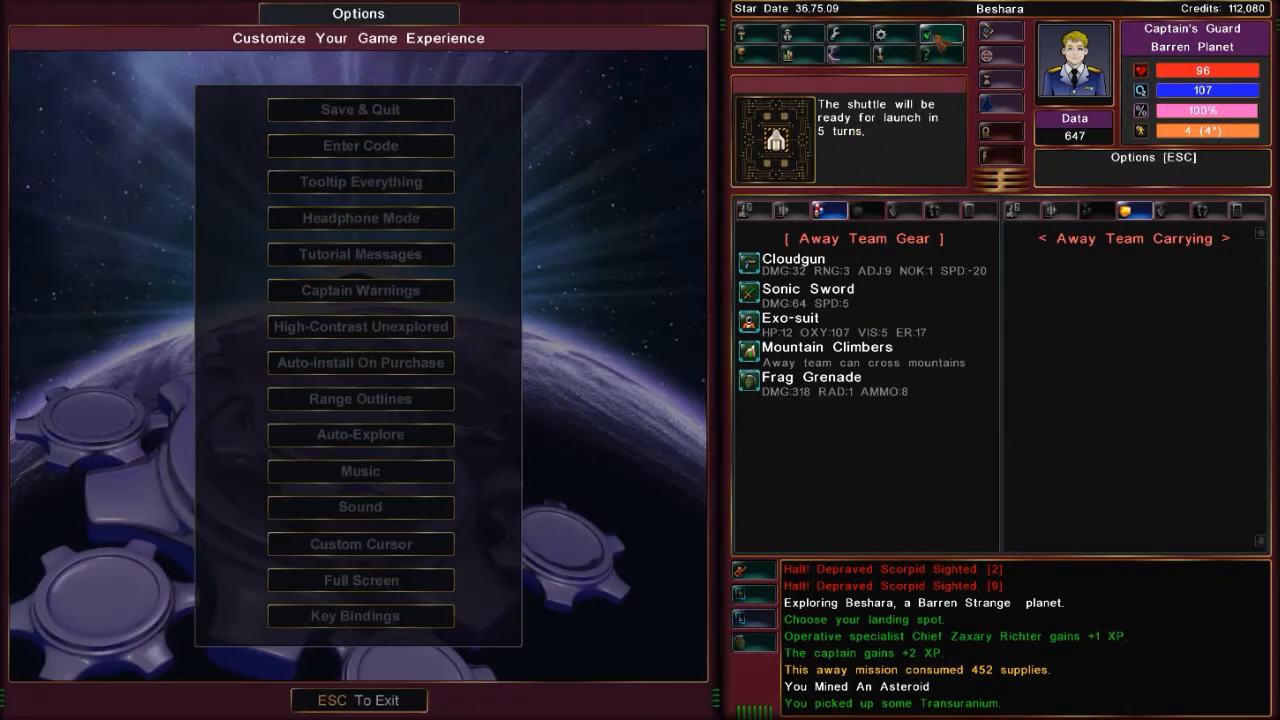
Close the options menu and return to the Beshara surface map
{"action": "left_click", "coordinate": [360, 507]}
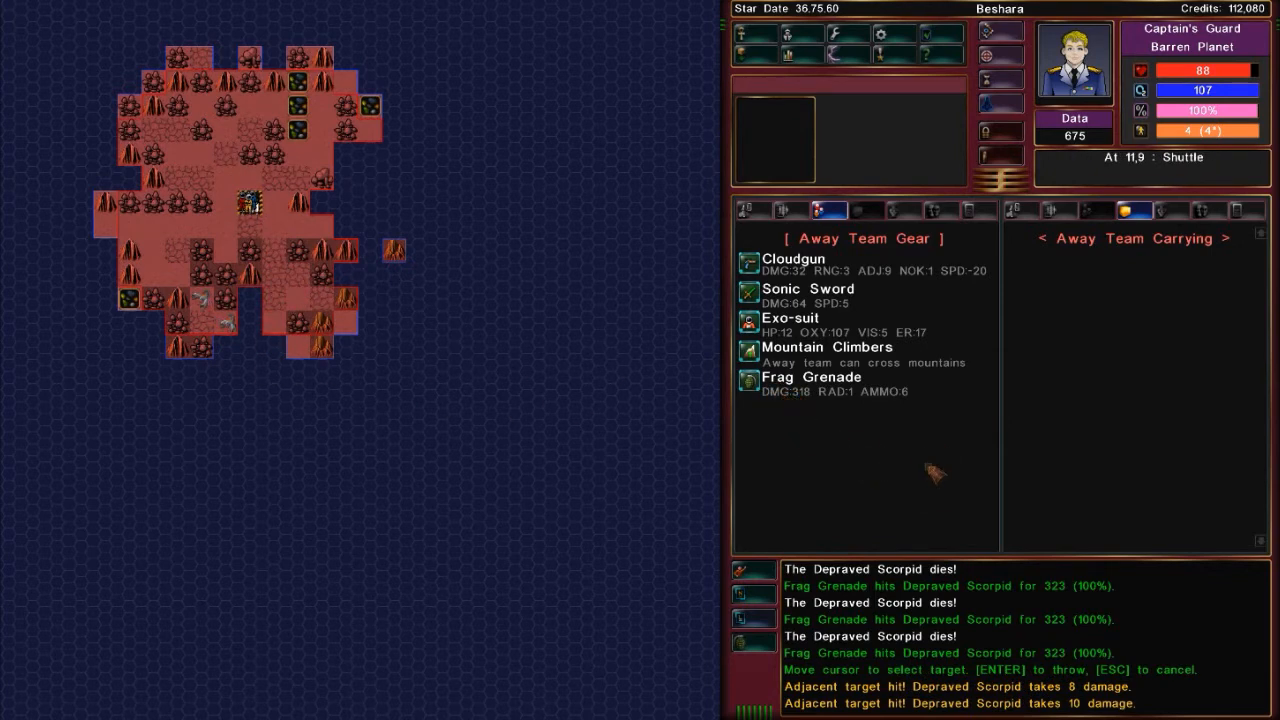
{"action": "mouse_move", "coordinate": [1065, 428]}
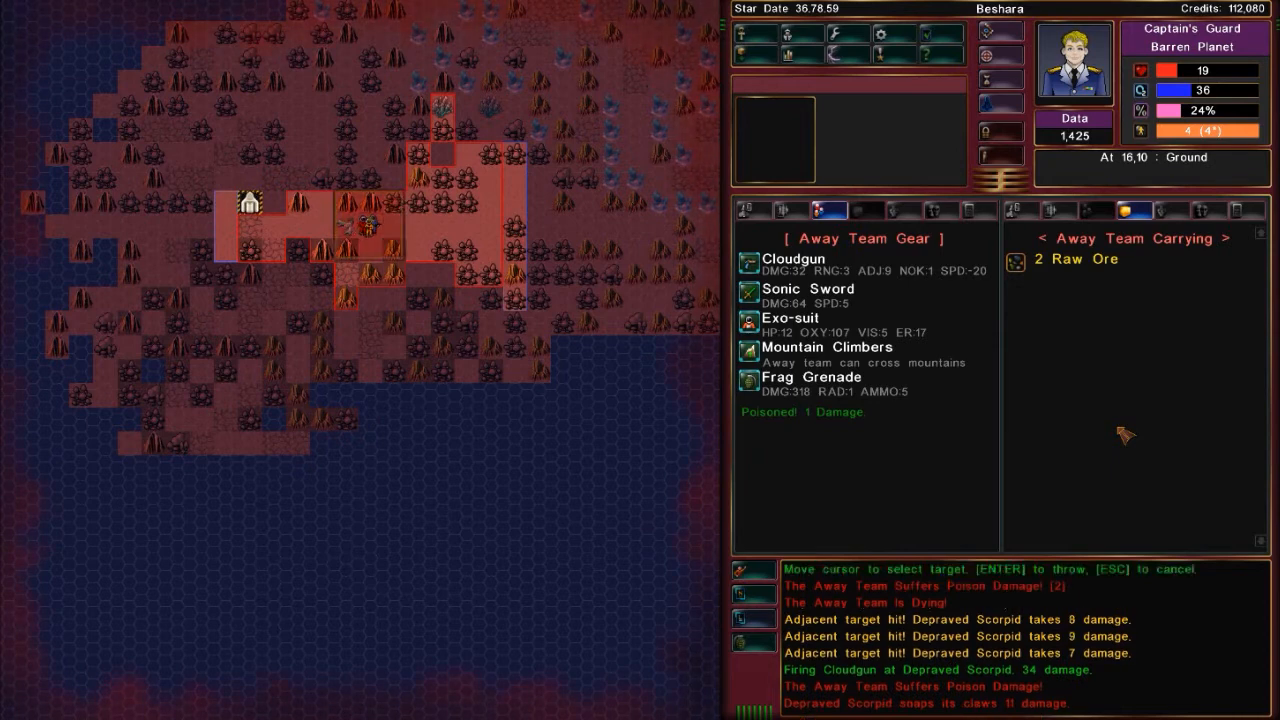
Throw the Frag Grenade at the Depraved Scorpids
{"action": "key", "text": "enter"}
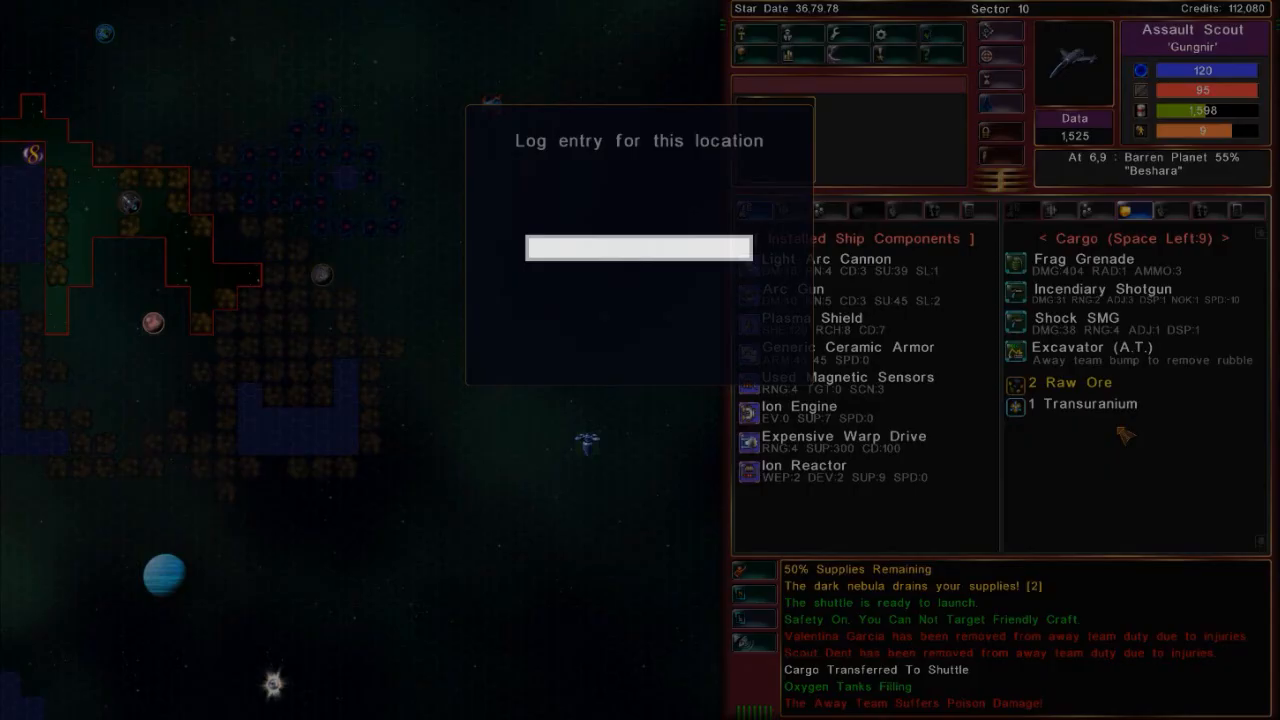
Enter 'scorpids' as the Beshara log entry
{"action": "type", "text": "scorpids"}
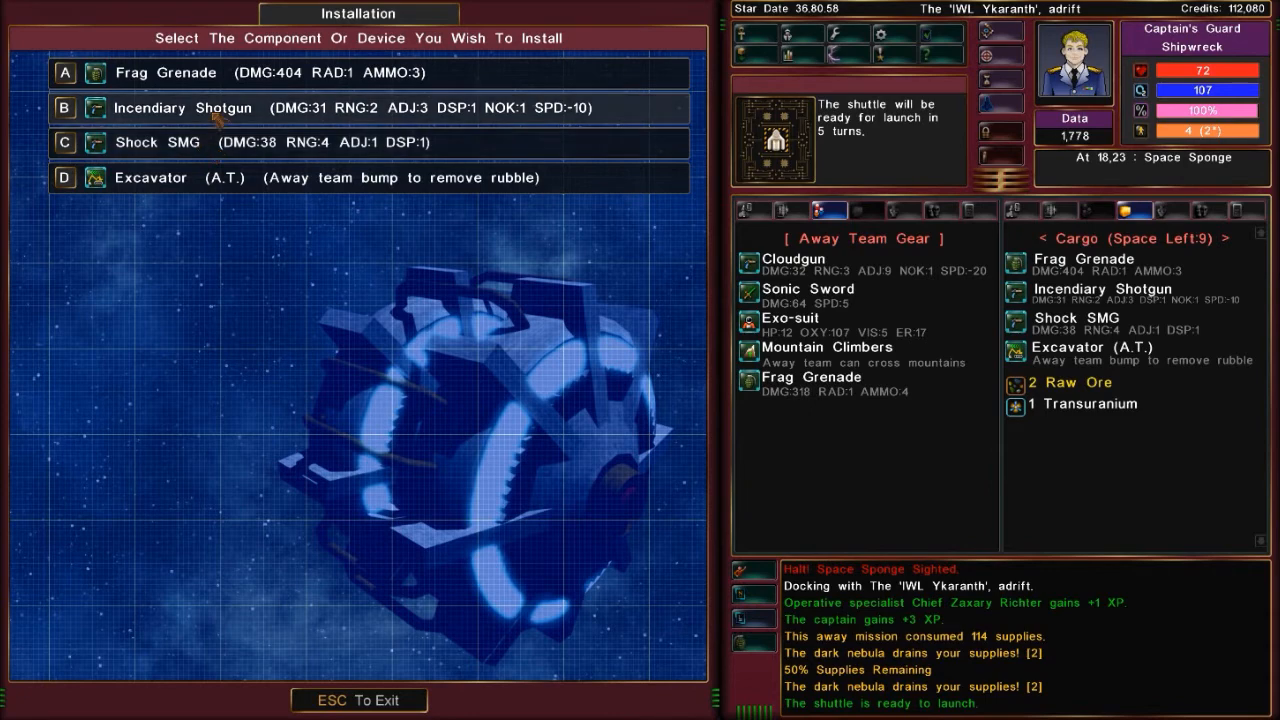
Equip the away team with the Incendiary Shotgun from the Installation screen
{"action": "left_click", "coordinate": [183, 107]}
{"action": "type", "text": "space sponges."}
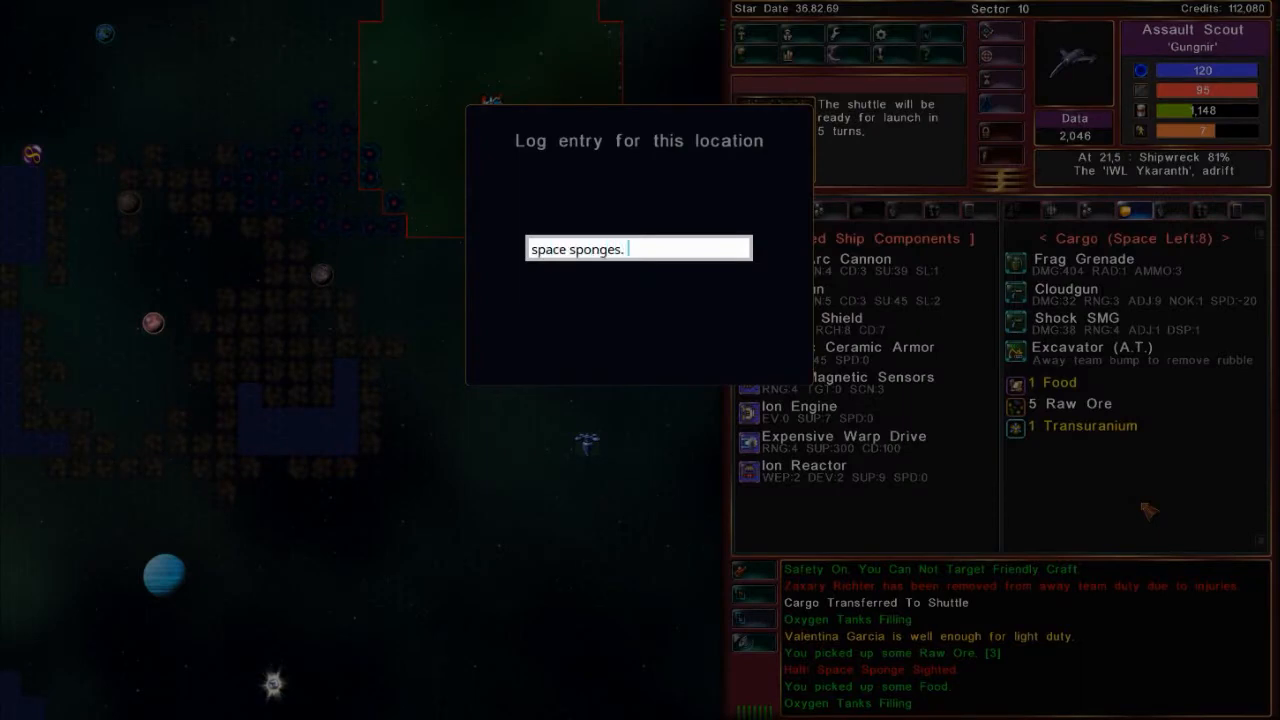
Finish the IWL Ykaranth log entry with 'not cleared.'
{"action": "type", "text": "not cleared."}
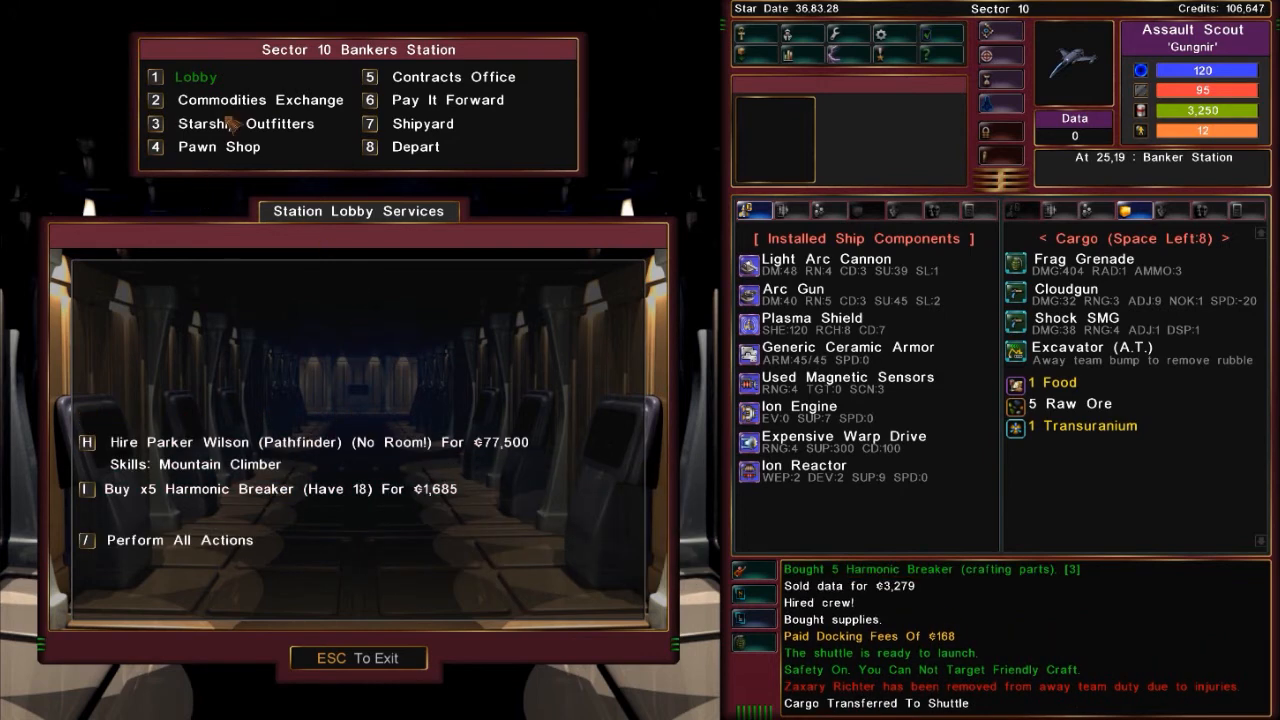
Sell all cargo, browse Outfitters and Pawn Shop, and accept the Berylaminohydrate contract
{"action": "left_click", "coordinate": [260, 99]}
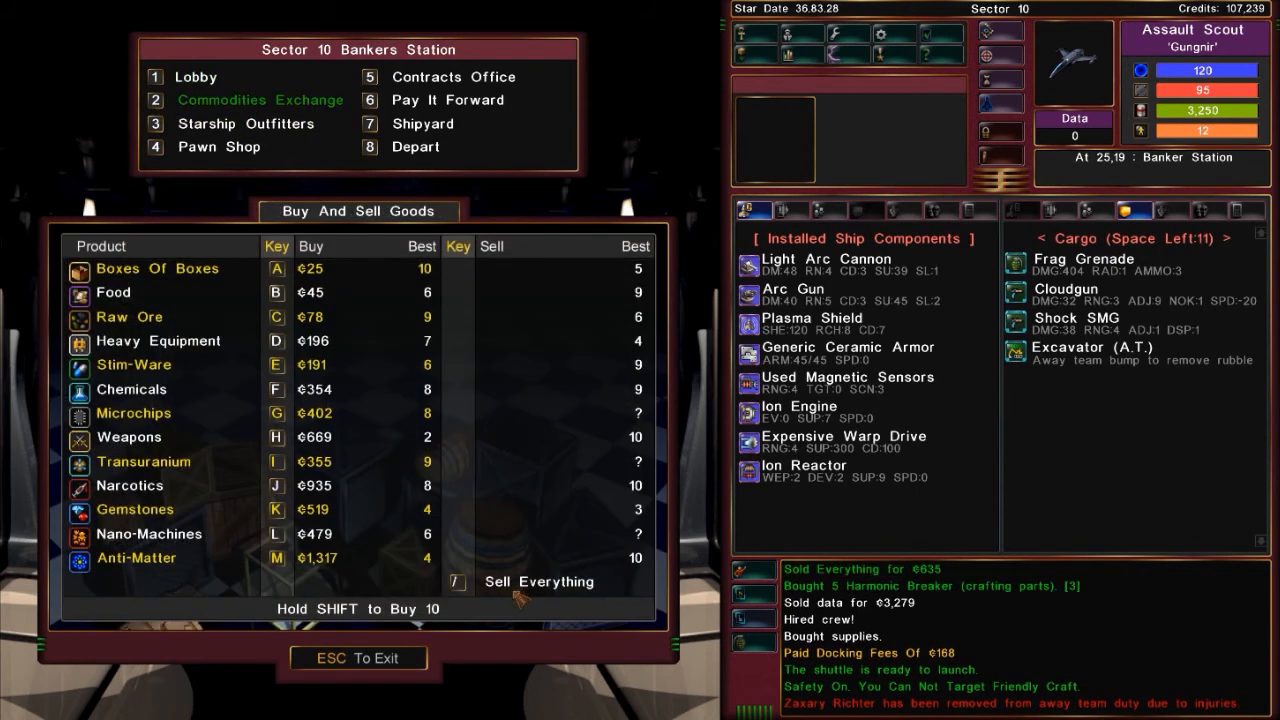
{"action": "left_click", "coordinate": [244, 123]}
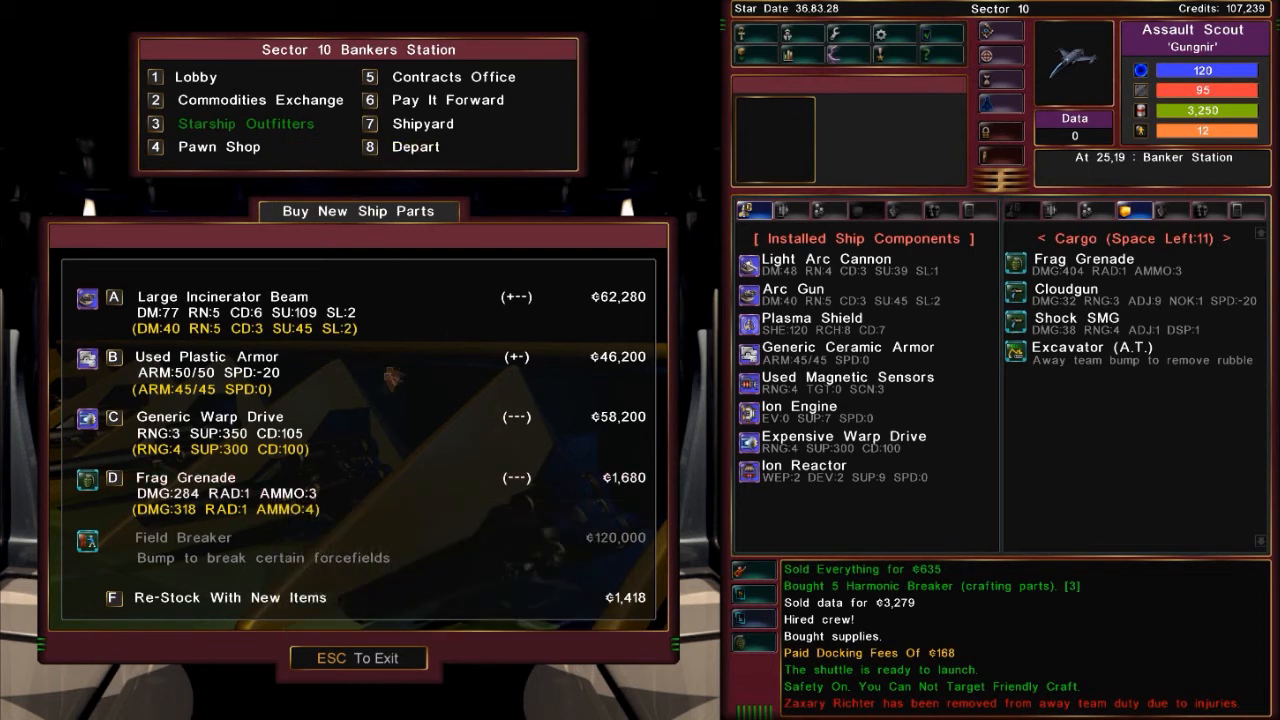
{"action": "left_click", "coordinate": [217, 146]}
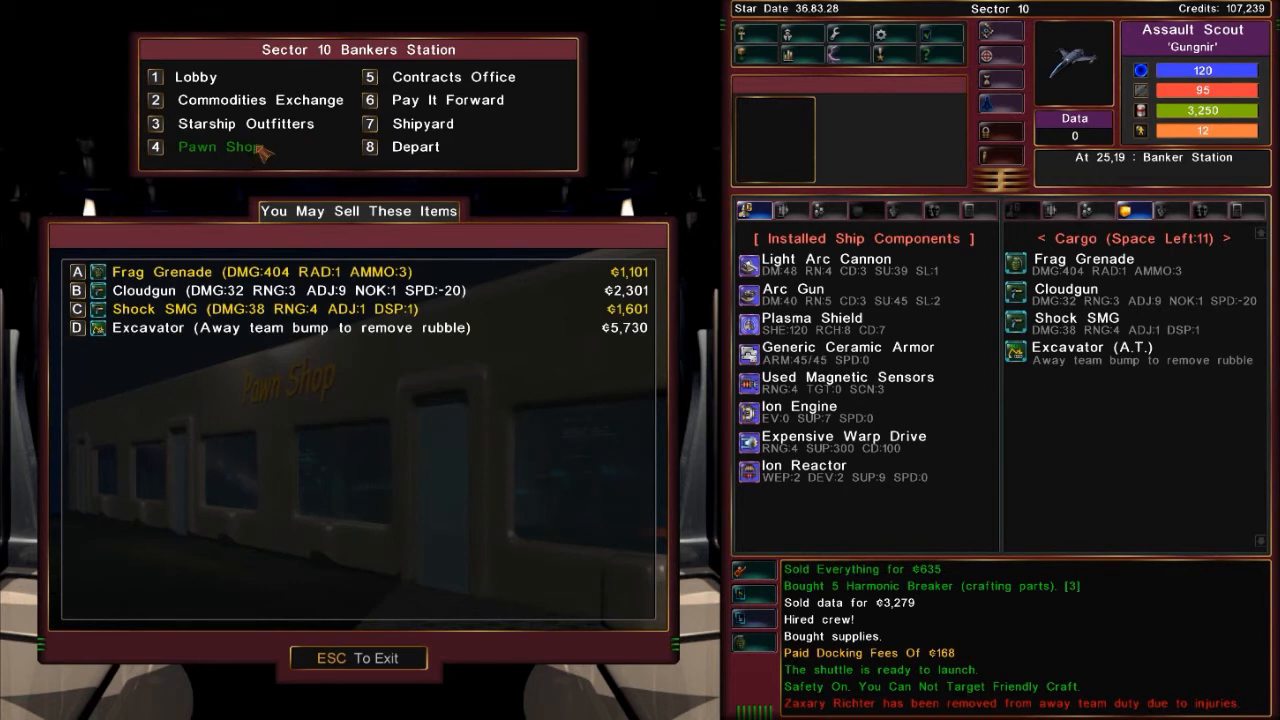
{"action": "mouse_move", "coordinate": [267, 152]}
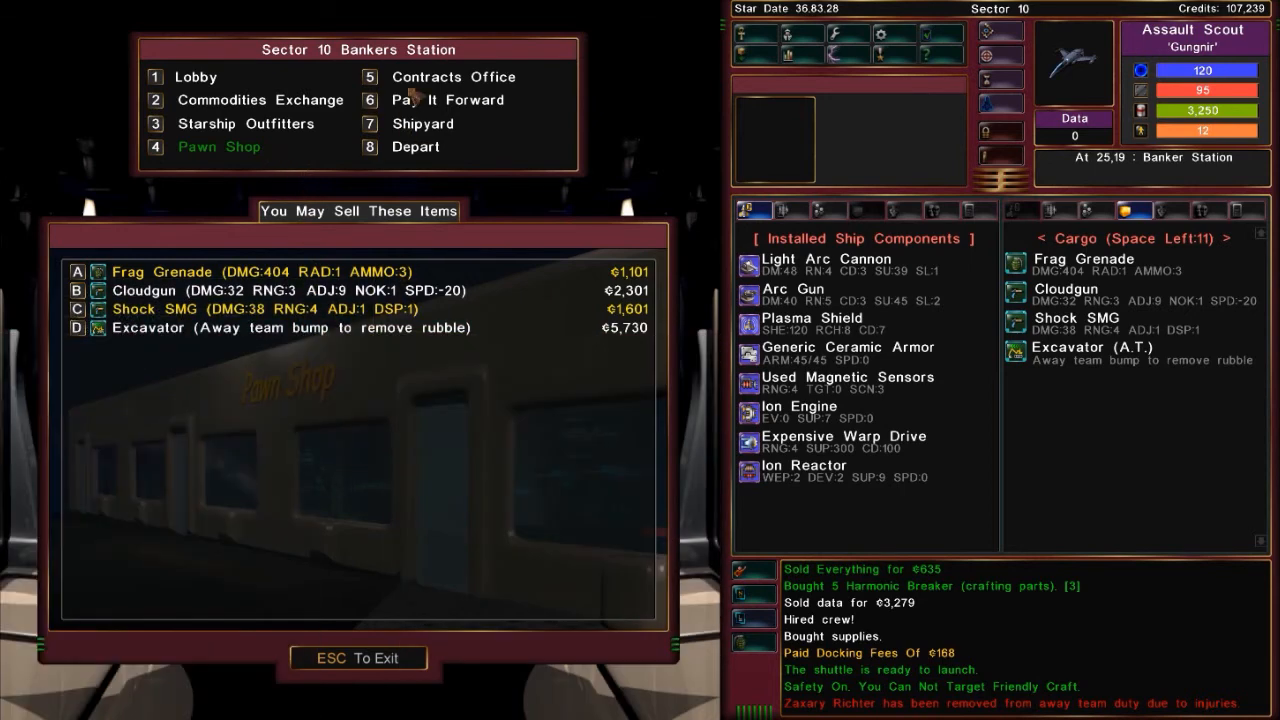
{"action": "left_click", "coordinate": [453, 77]}
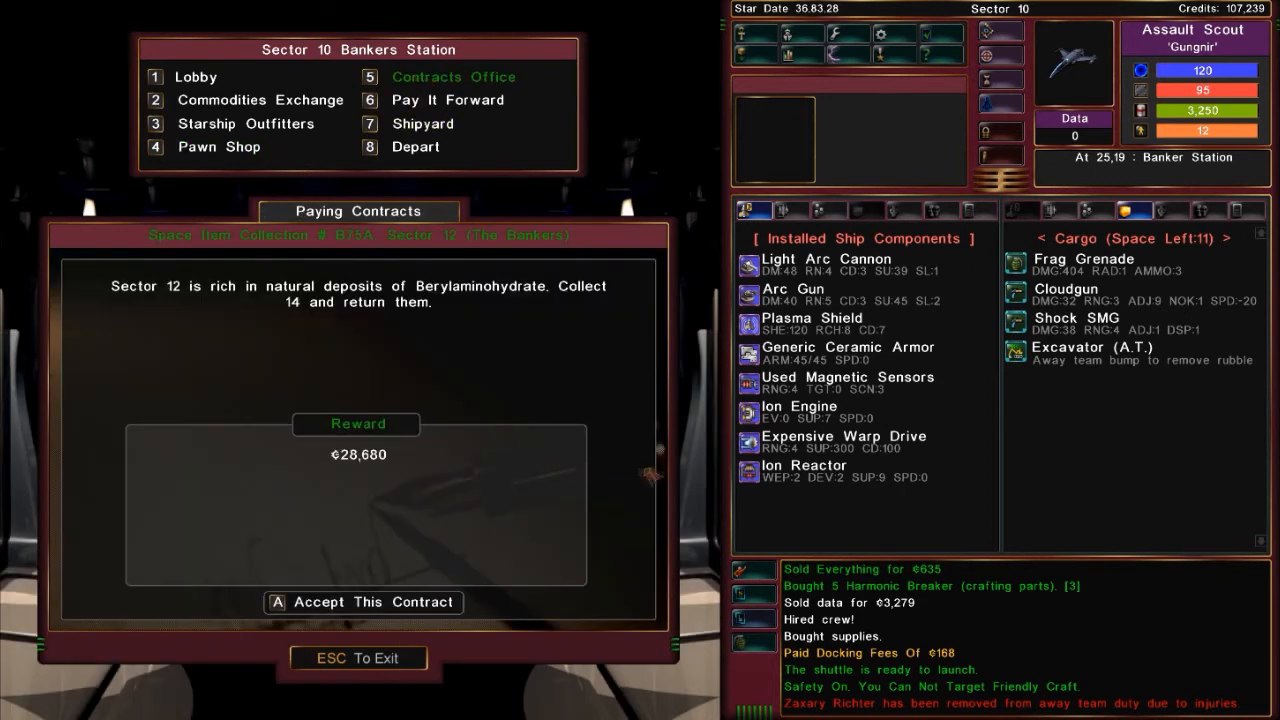
{"action": "left_click", "coordinate": [364, 601]}
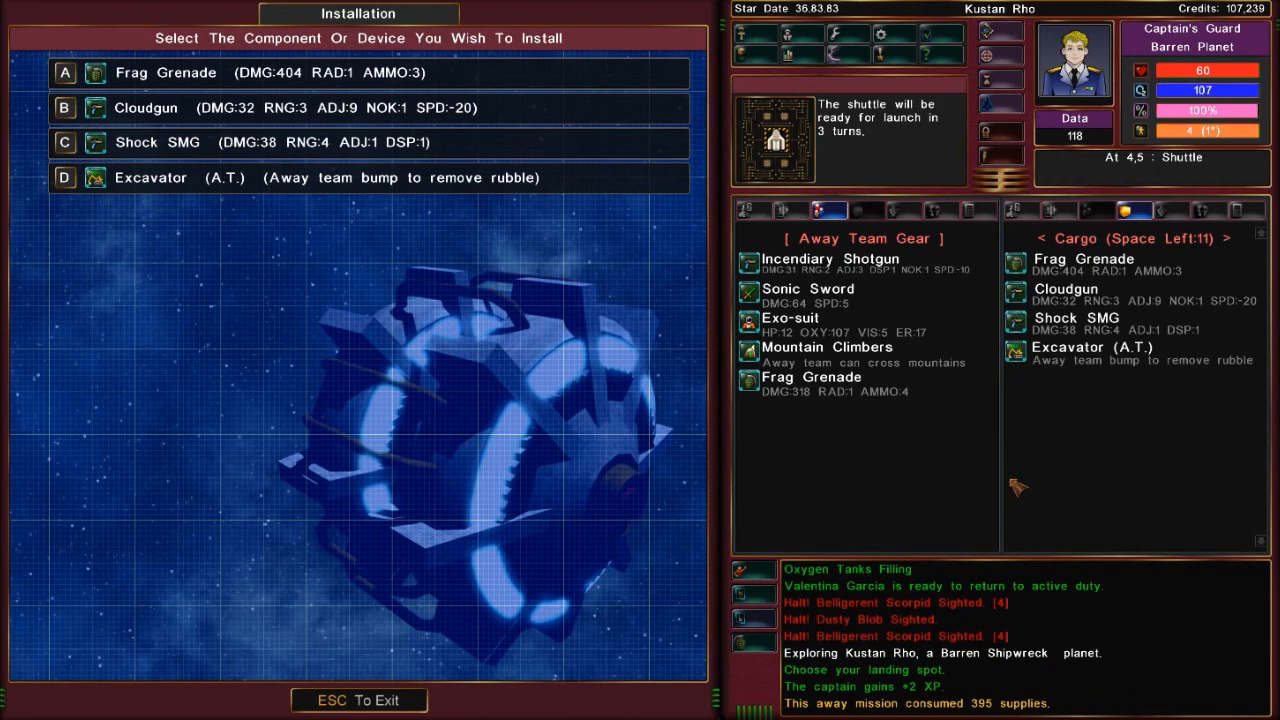
Install the Shock SMG as the away team's weapon, replacing the Incendiary Shotgun
{"action": "left_click", "coordinate": [135, 141]}
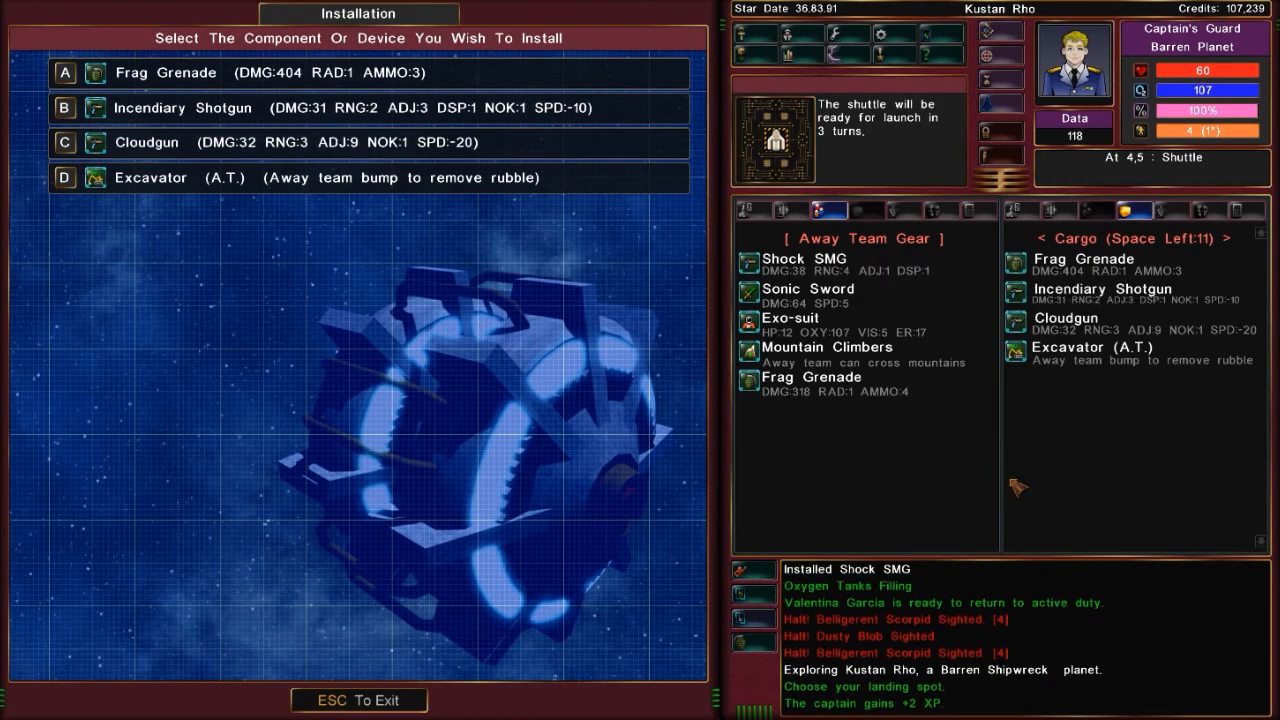